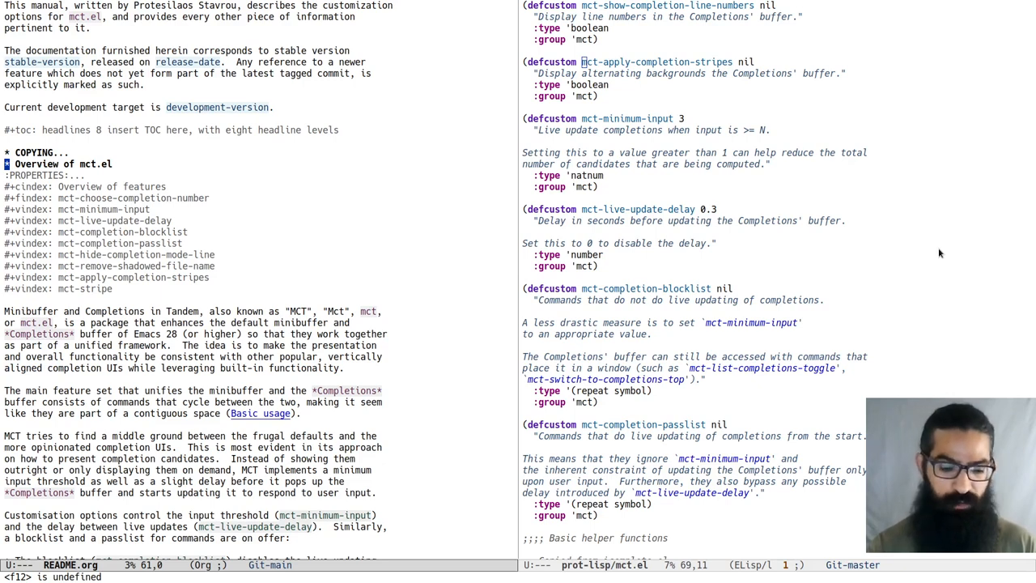
Start switch-to-buffer with C-x b so the buffer prompt appears.
key(C-x b)
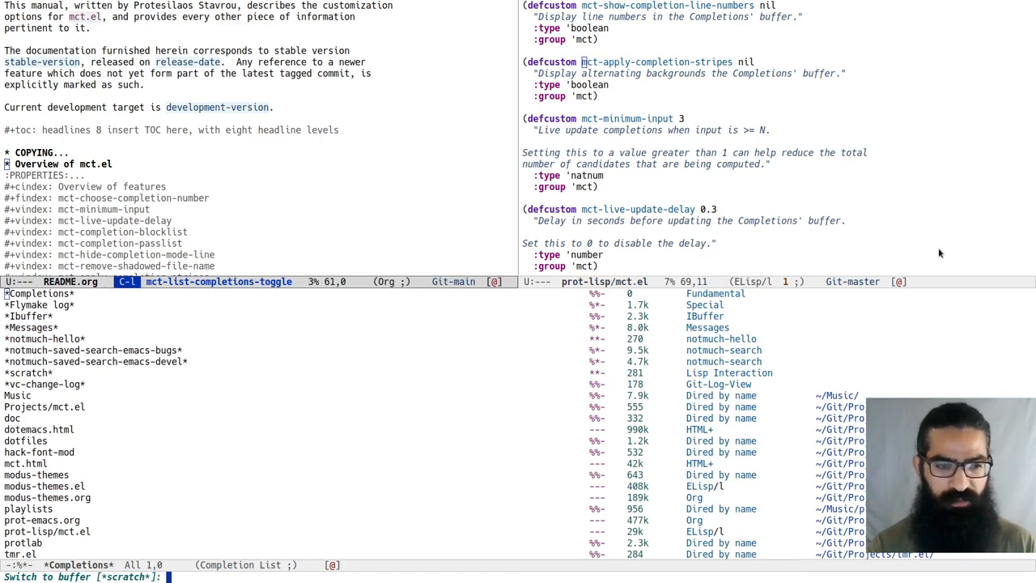
Toggle off the *Completions* list with C-l, leaving the buffer prompt open.
key(C-l)
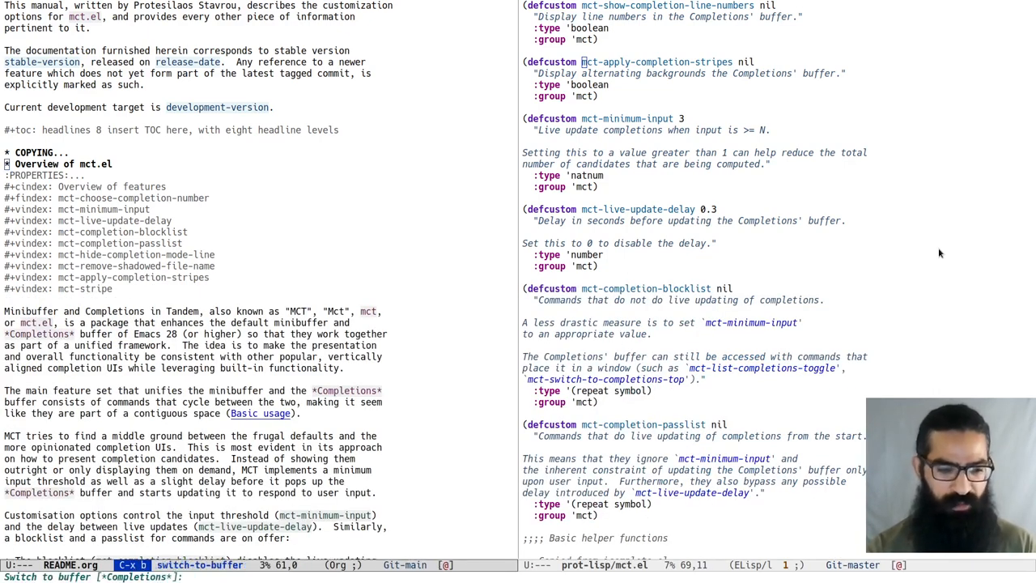
Narrow candidates with partial input 'mo', '=', '.el' and complete to modus-themes.el.
text(mod)
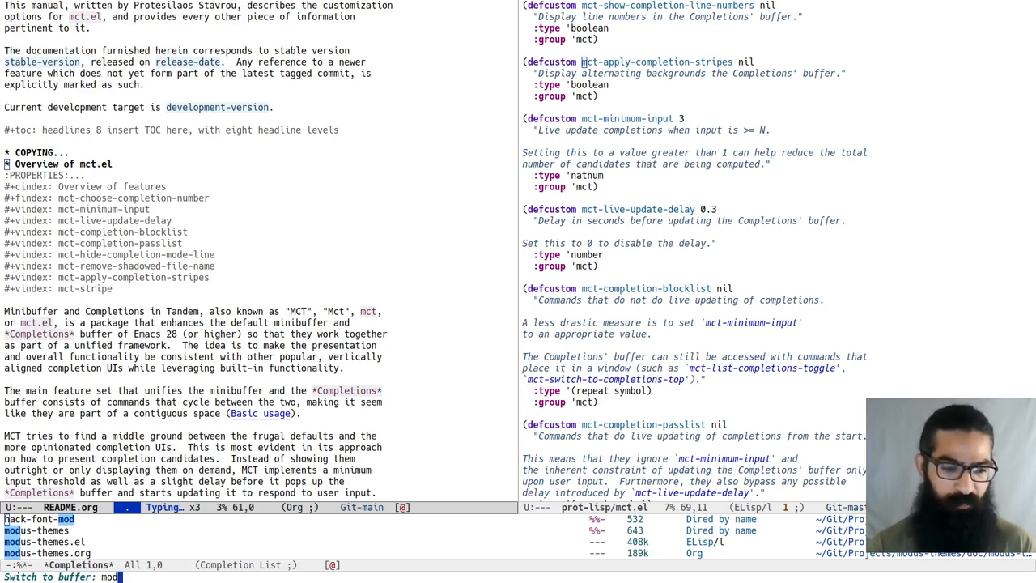
text(= us)
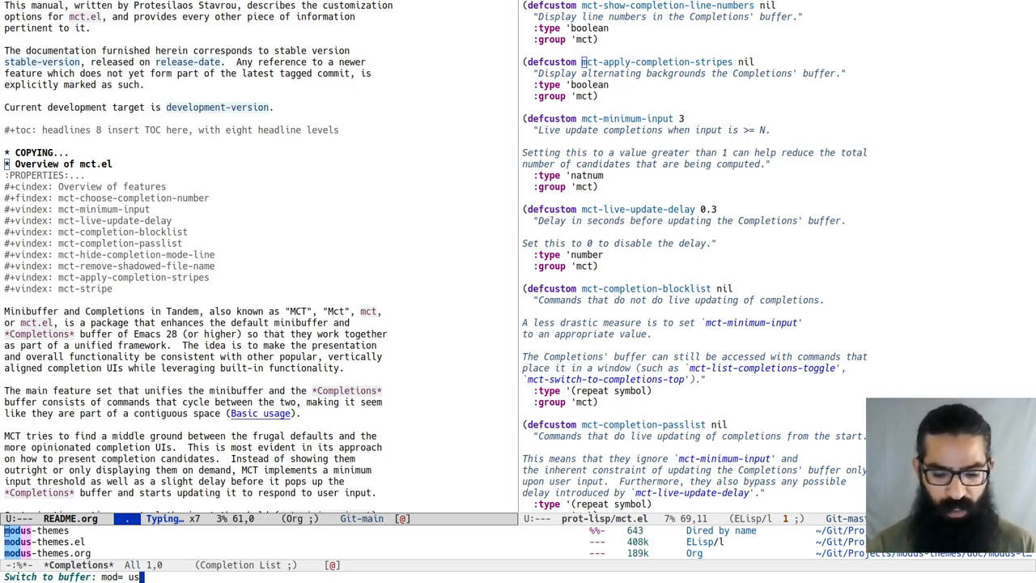
text(.el)
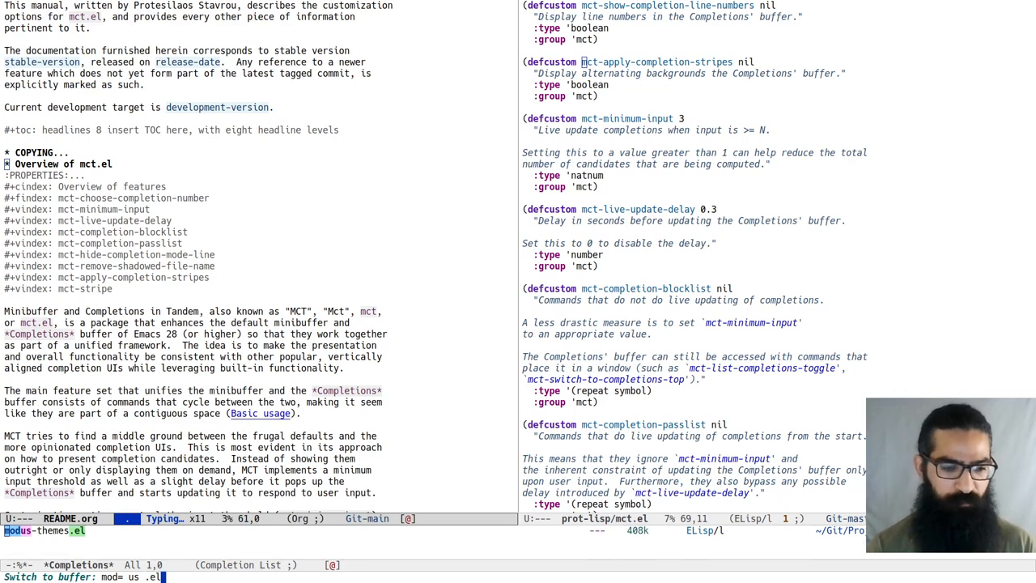
key(Tab)
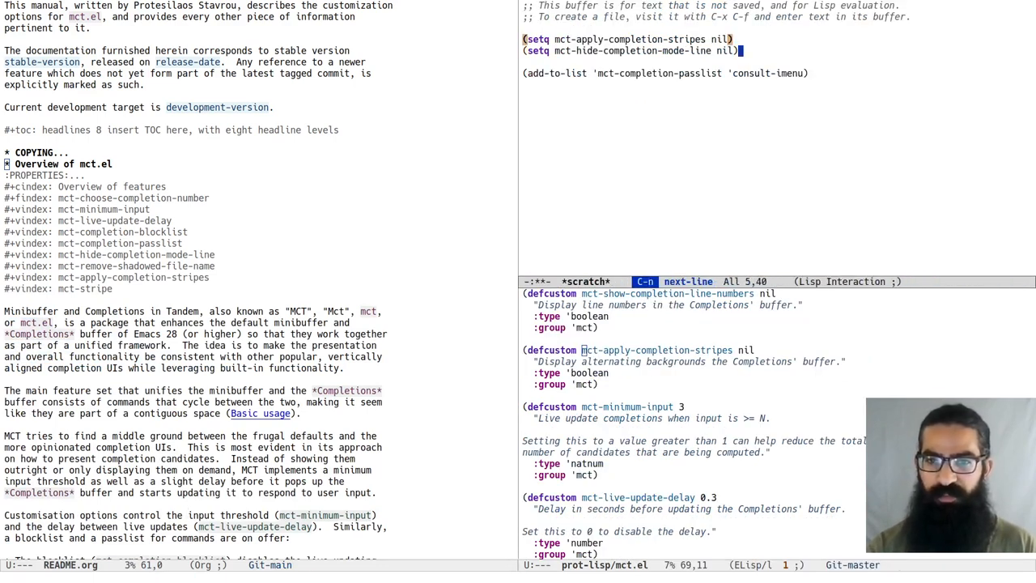
Evaluate mct-hide-completion-mode-line changed to t, then start a buffer switch to see it.
key(C-x C-e)
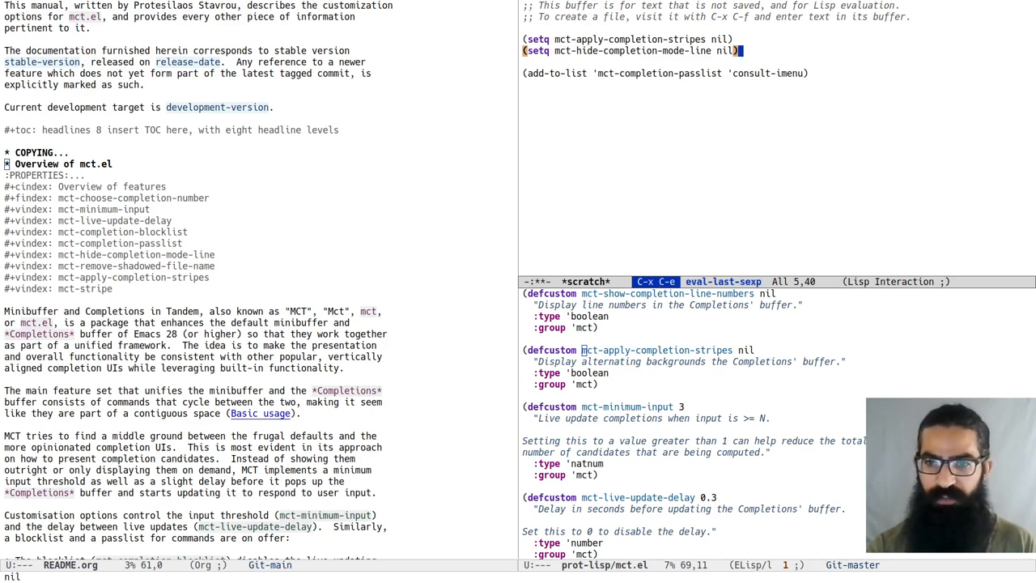
text(t)
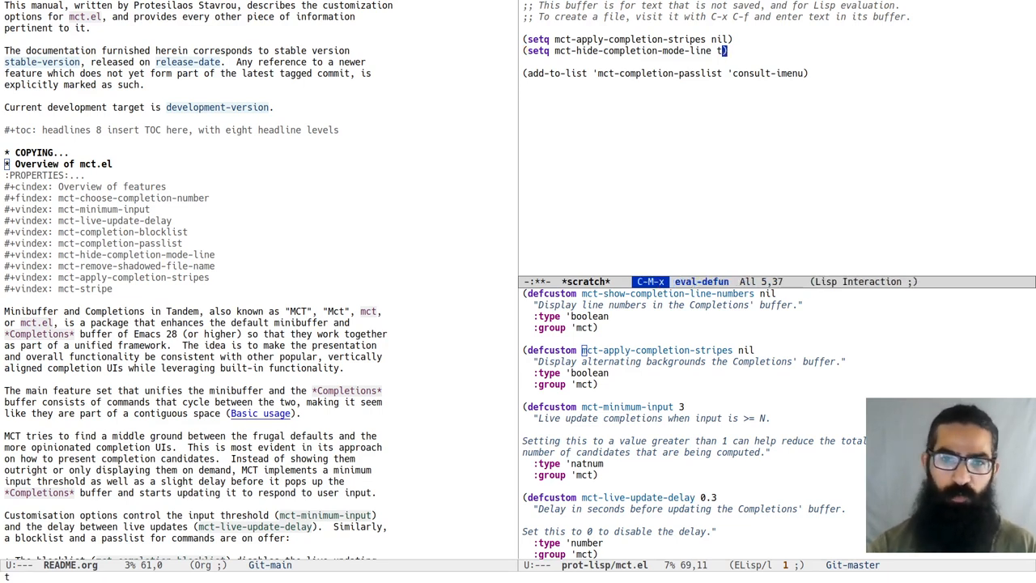
key(C-x b)
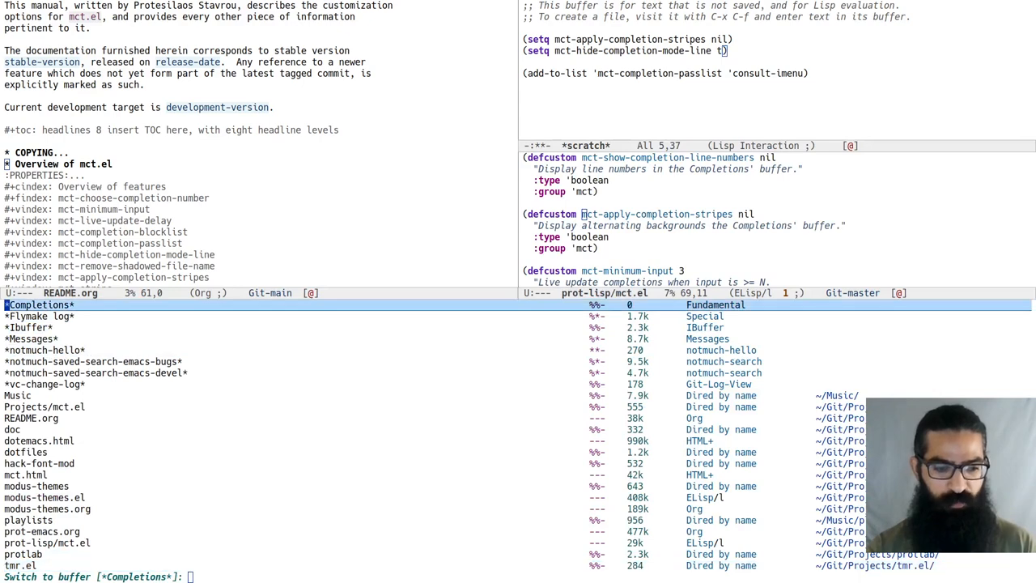
Enter 'mod' at the buffer-switch prompt toward modus-themes.el.
text(mod)
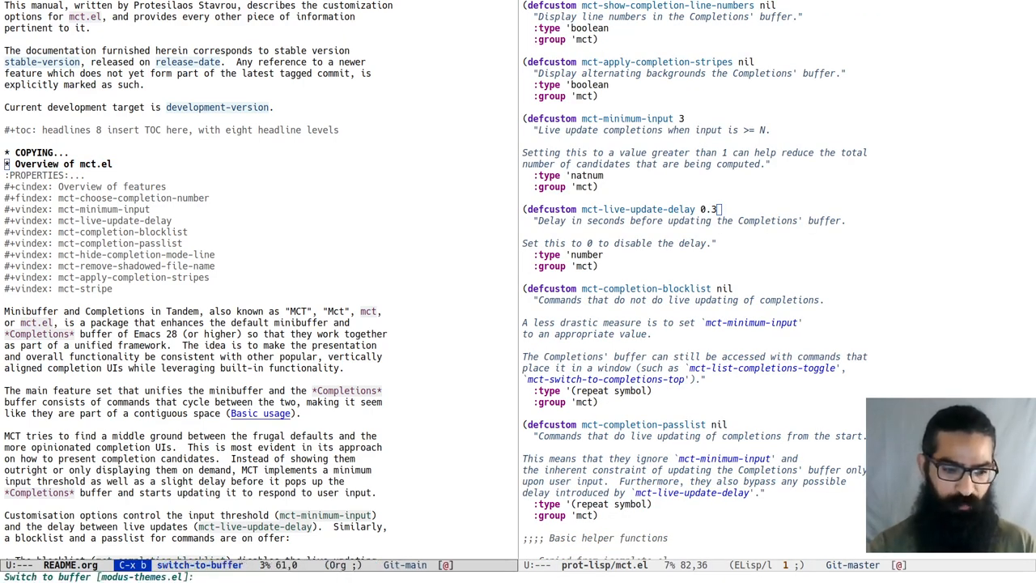
Complete and confirm a 'mod' buffer name, then start switching buffers again.
key(Tab)
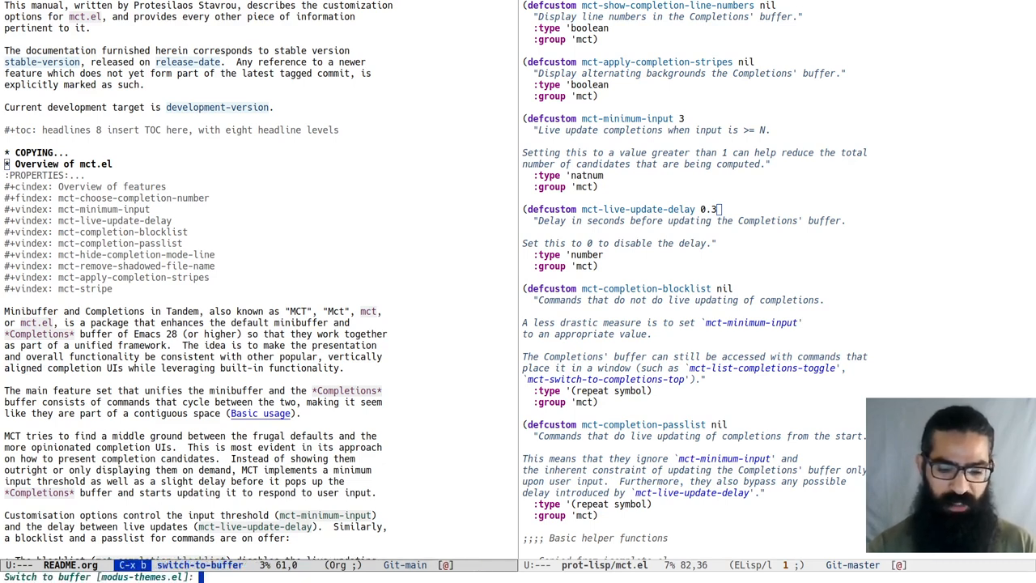
text(mod)
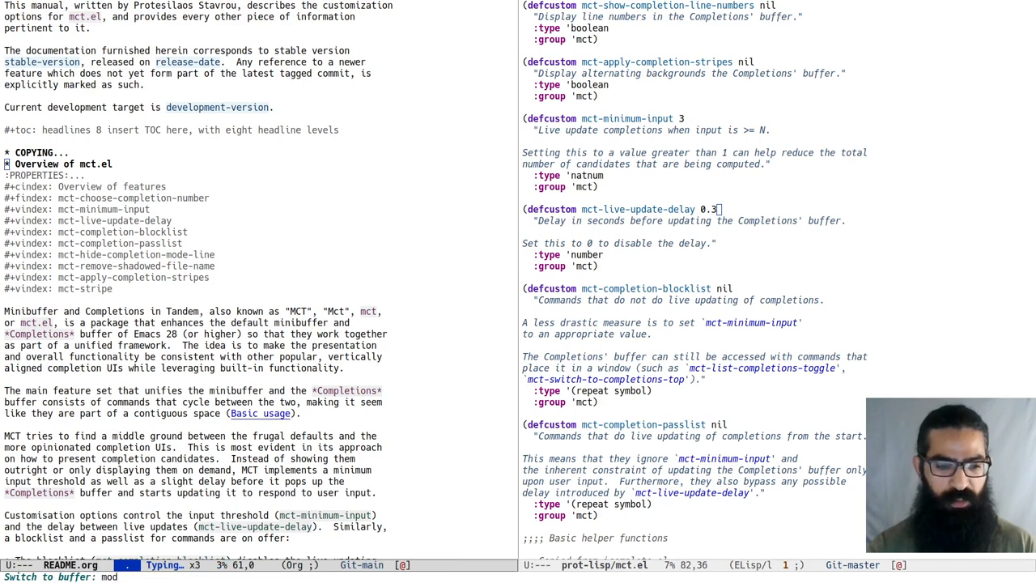
key(Return)
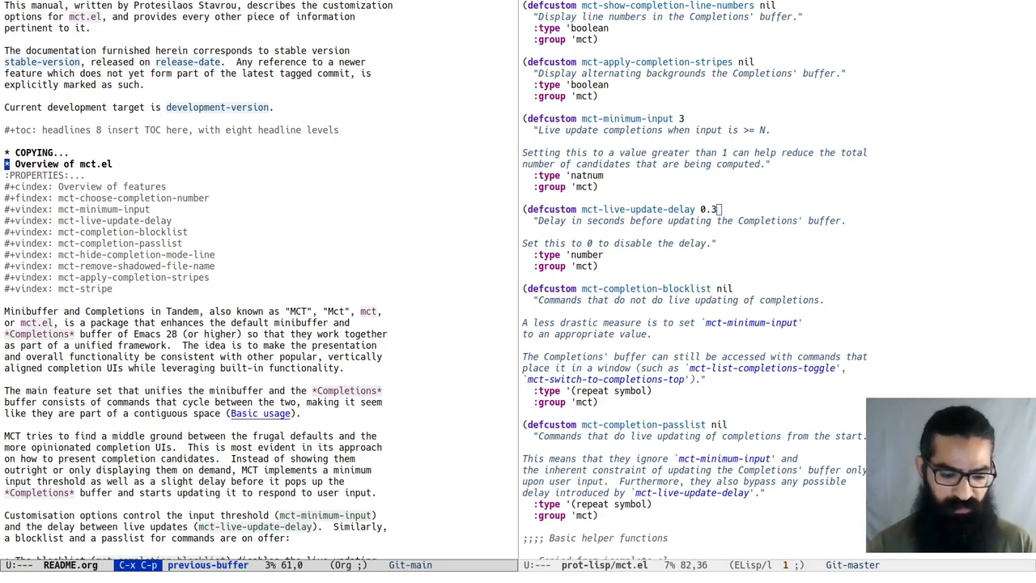
key(C-x b)
text(mod)
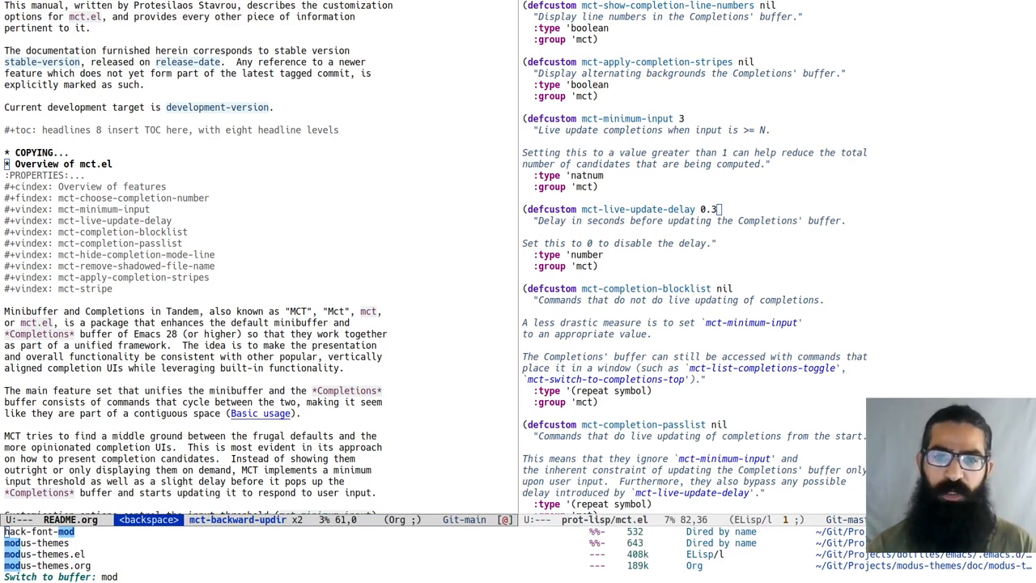
Correct the input to 'u' and select the *notmuch-saved-search-emacs-bugs* buffer.
key(BackSpace)
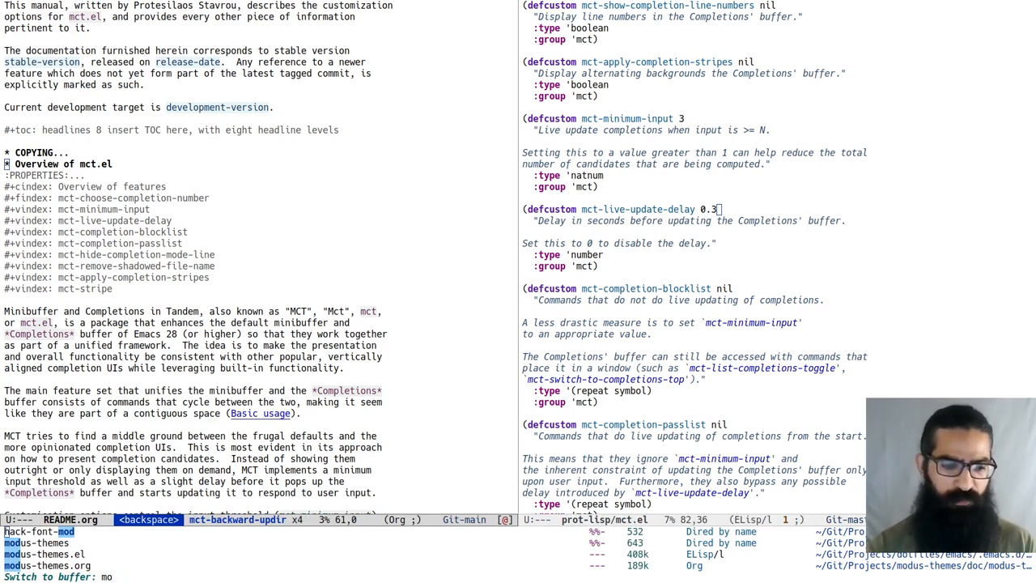
text(u)
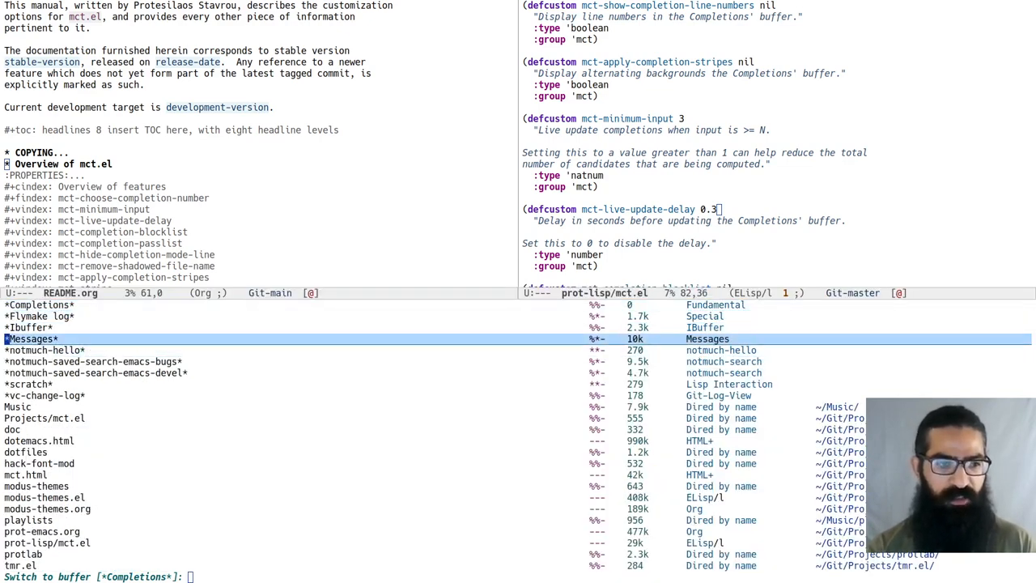
key(down)
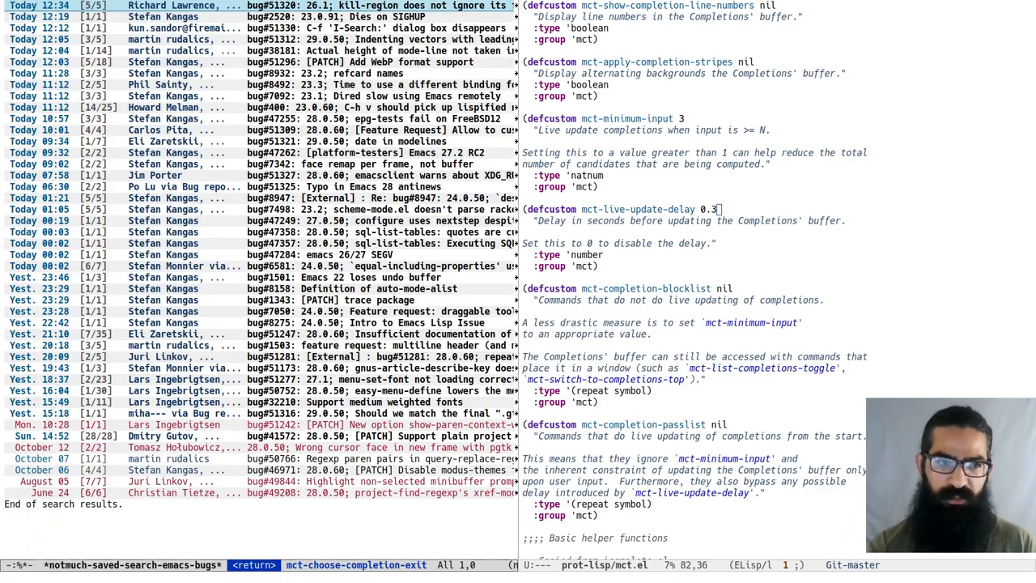
key(ctrl+x)
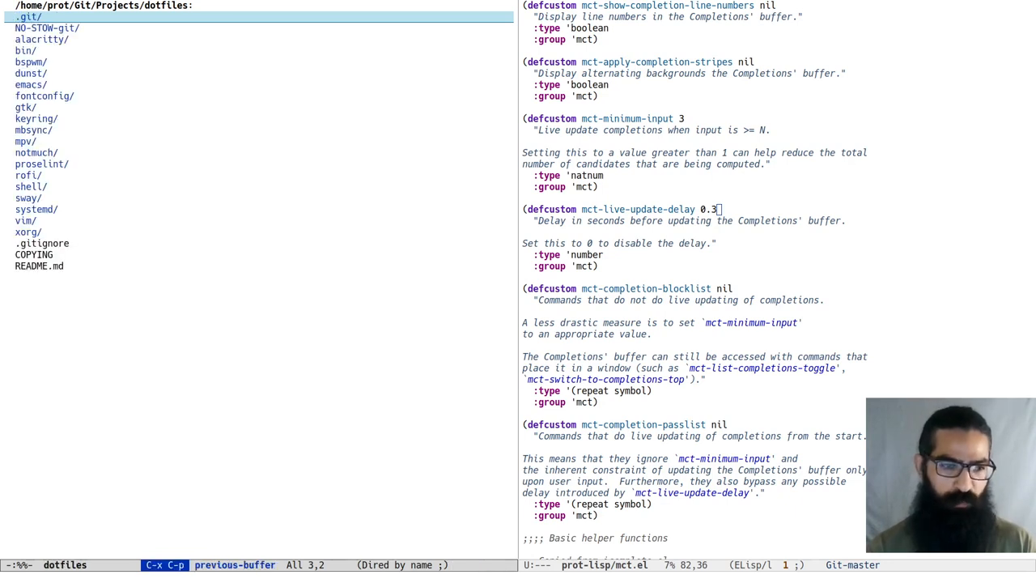
Find file with C-x C-f in ~/Git/Projects/dotfiles/ to list its files.
key(C-x C-f)
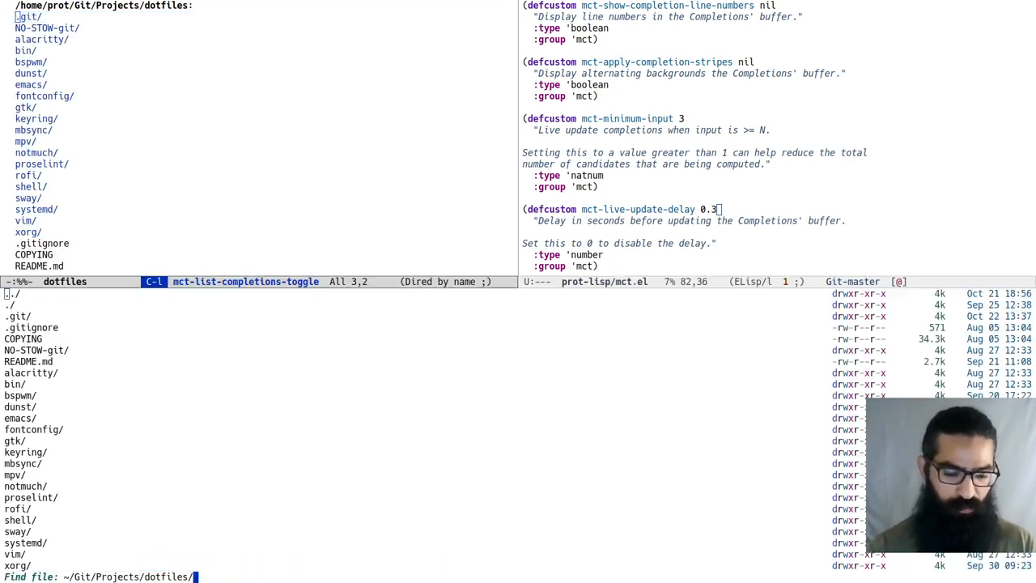
click(18, 418)
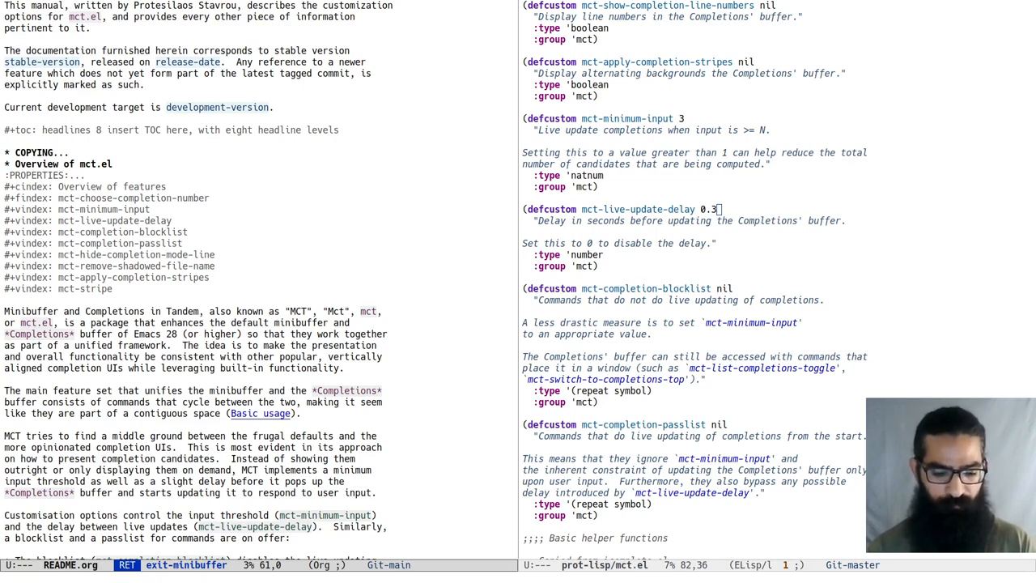
key(C-x b)
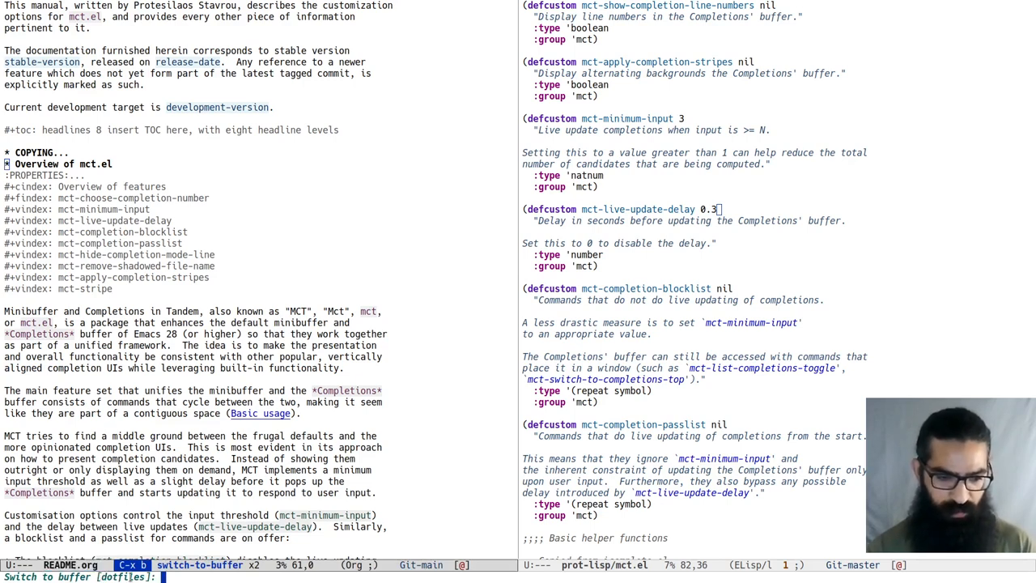
mouse_move(389, 434)
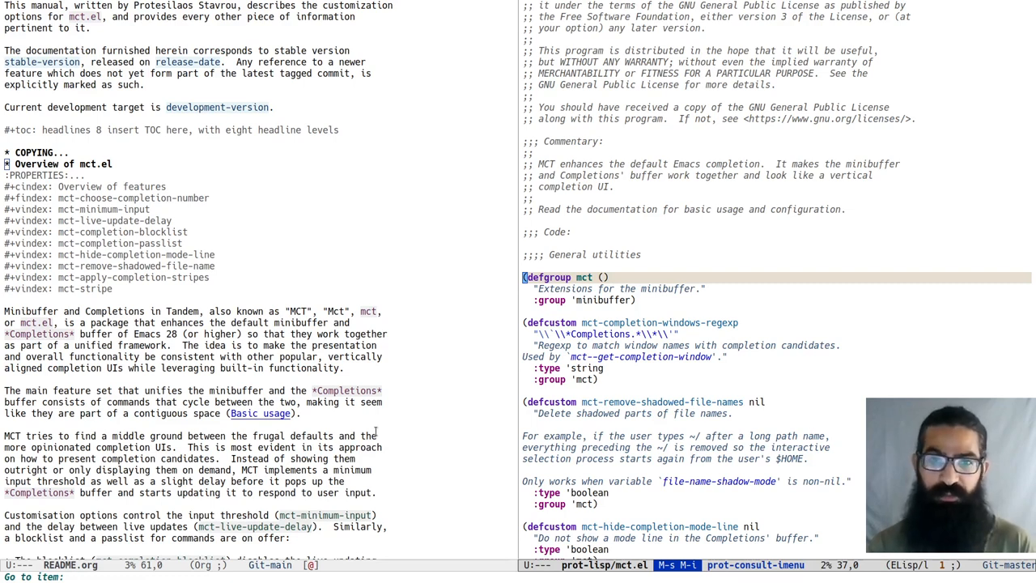
Filter the imenu item list of mct.el by 'str'.
text(str)
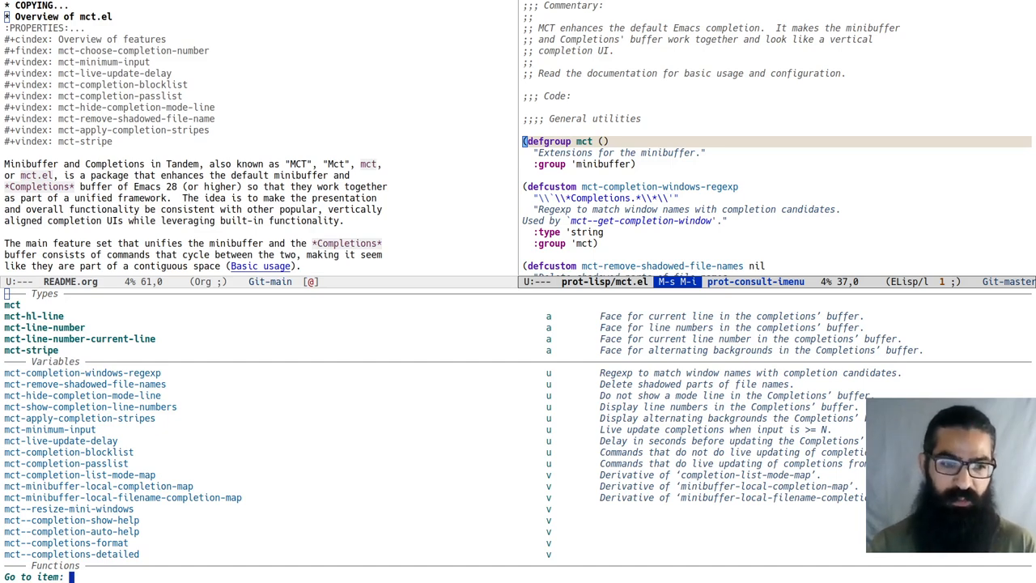
Narrow the imenu items with 'str' and 'tr' toward the mct-stripe face.
text(str)
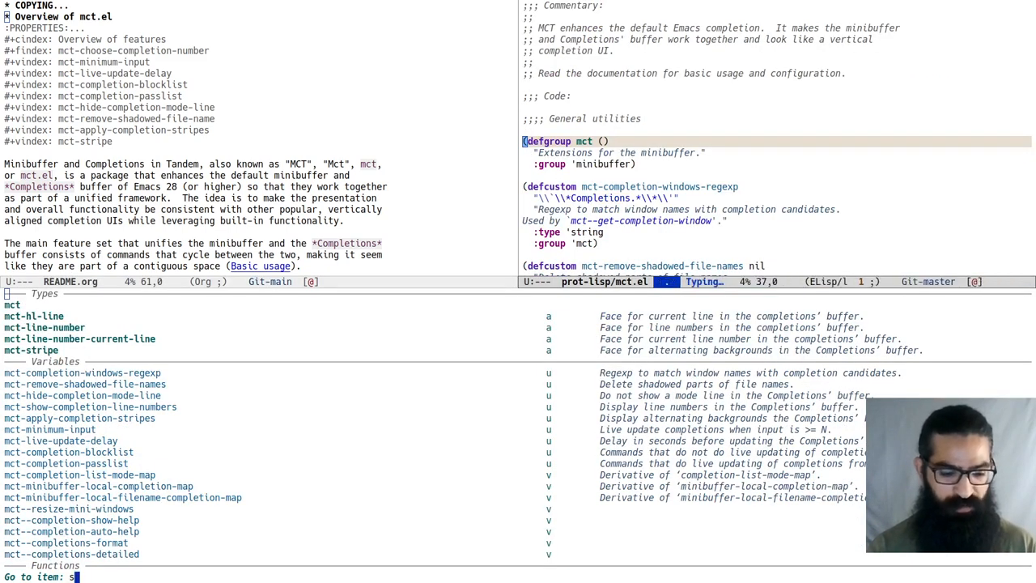
text(tr)
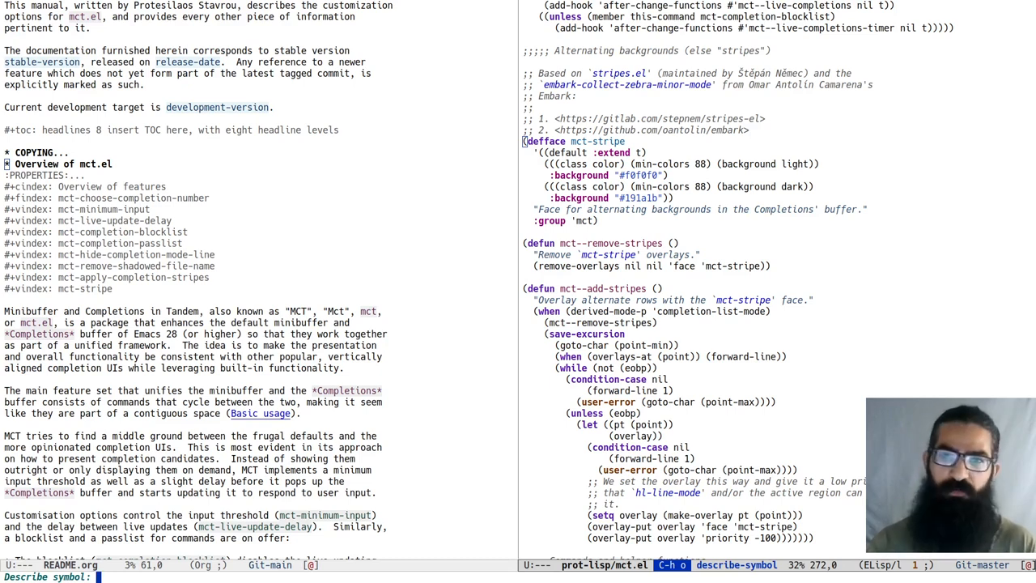
Enter 'mc' at the describe-symbol prompt to list mct symbols.
text(mc)
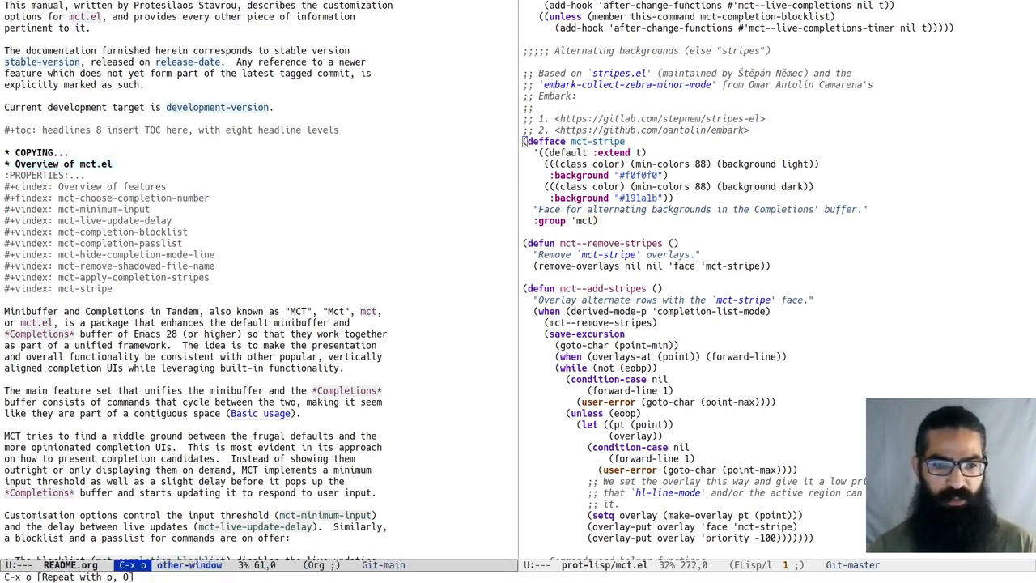
Show the Bongo Playlist with the add-playlist prompt listing genre playlists.
key(t)
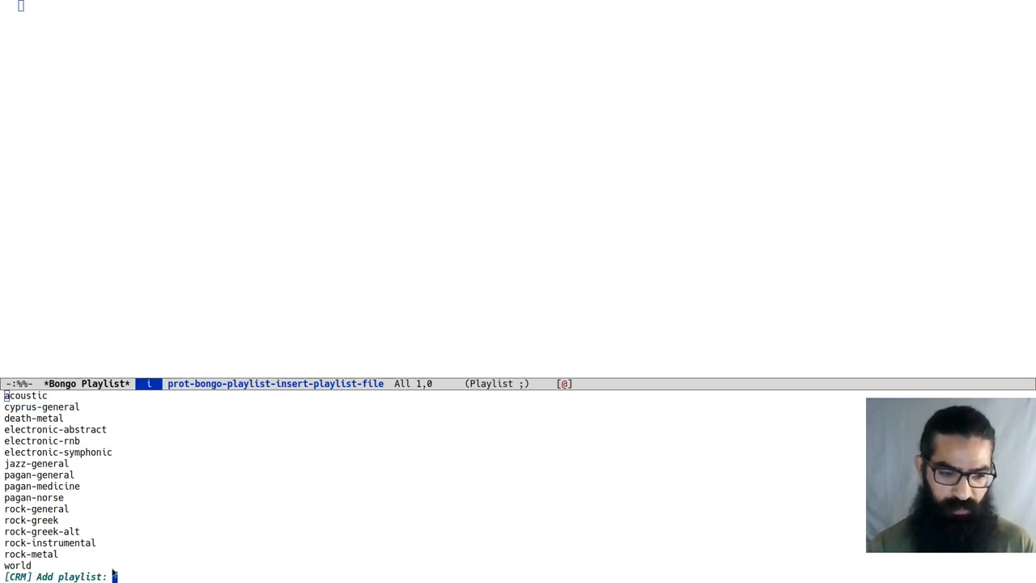
mouse_move(169, 565)
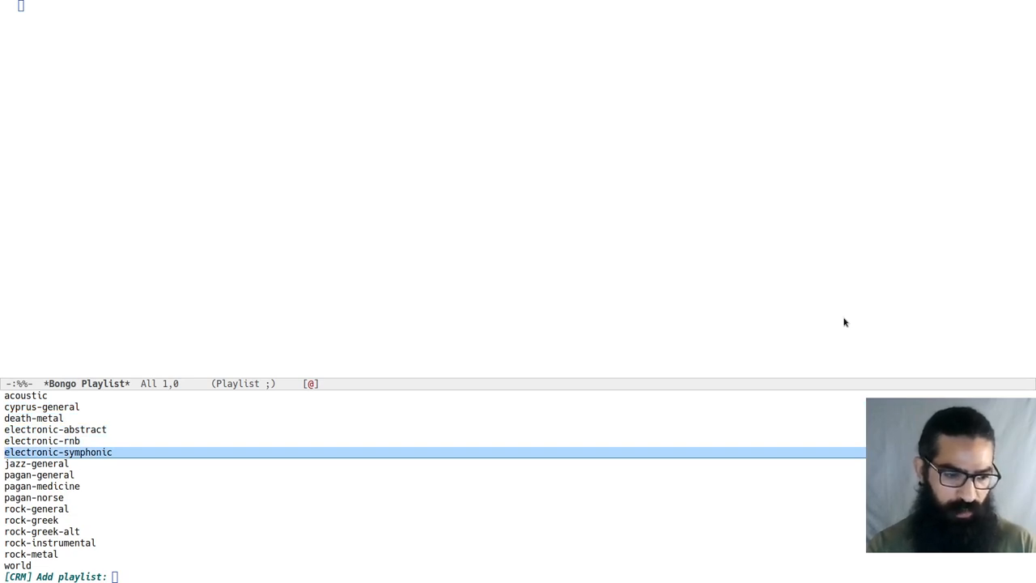
Pick jazz-general, electronic-rnb, acoustic and pagan-norse from the completion list and confirm.
key(down)
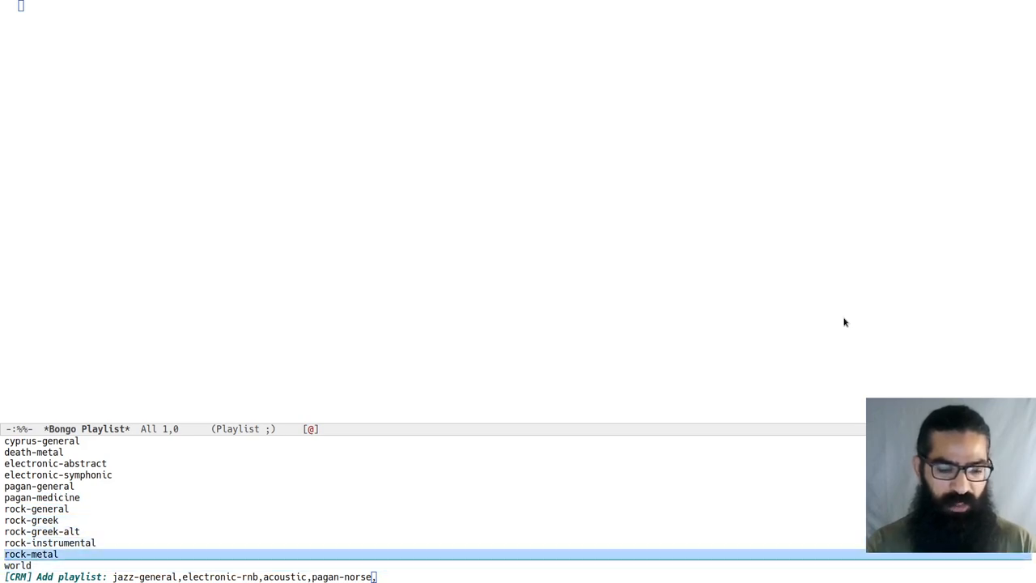
key(Down)
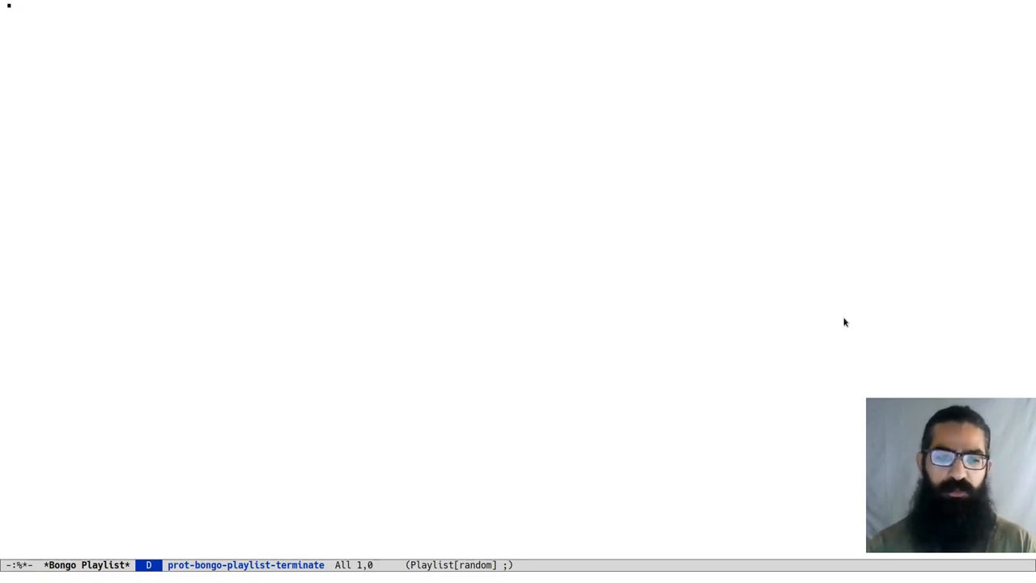
From the buffer list jump to line 22 to reach the *scratch* buffer and display it above mct.el.
key(ctrl+x)
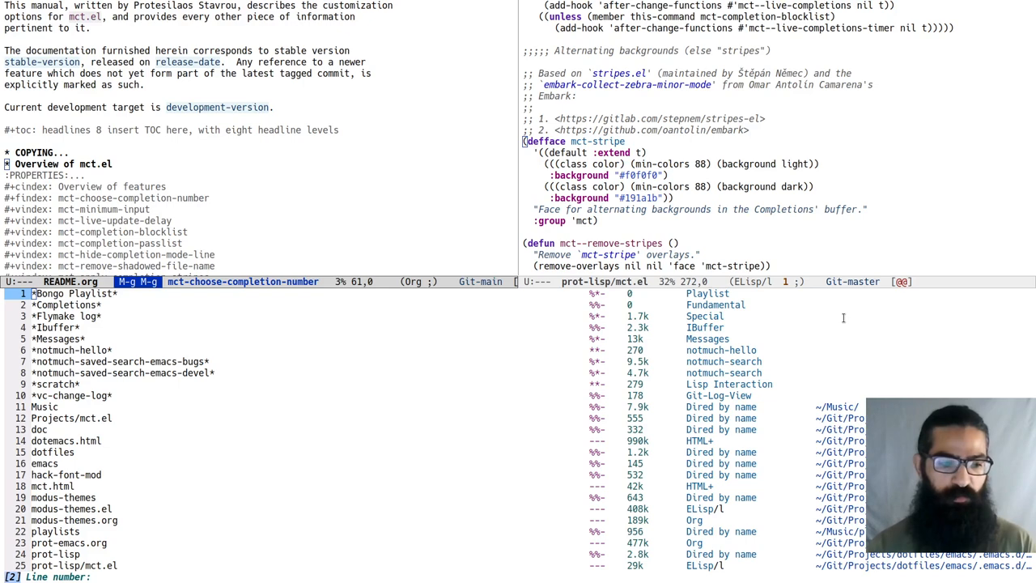
text(22)
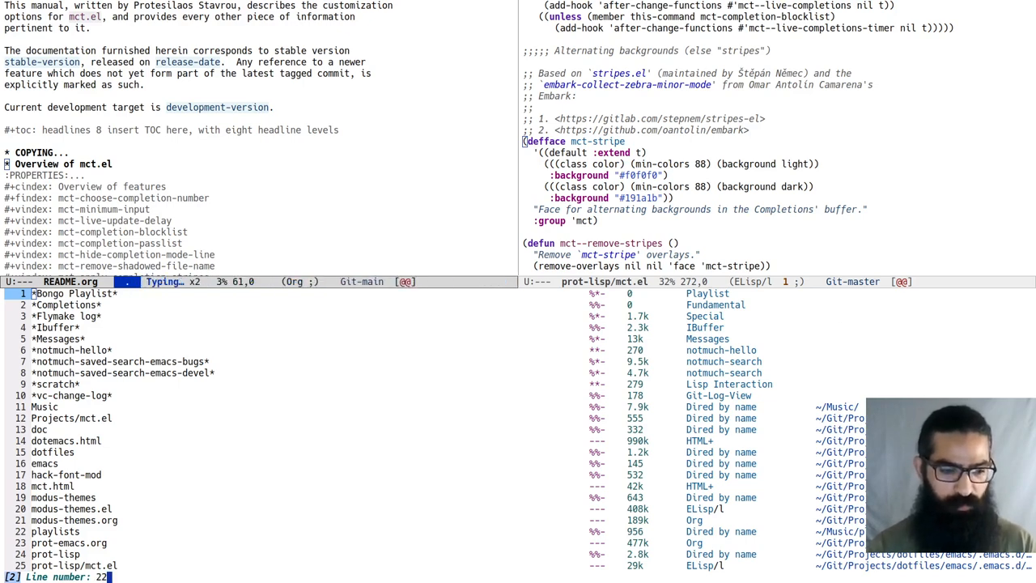
key(backspace)
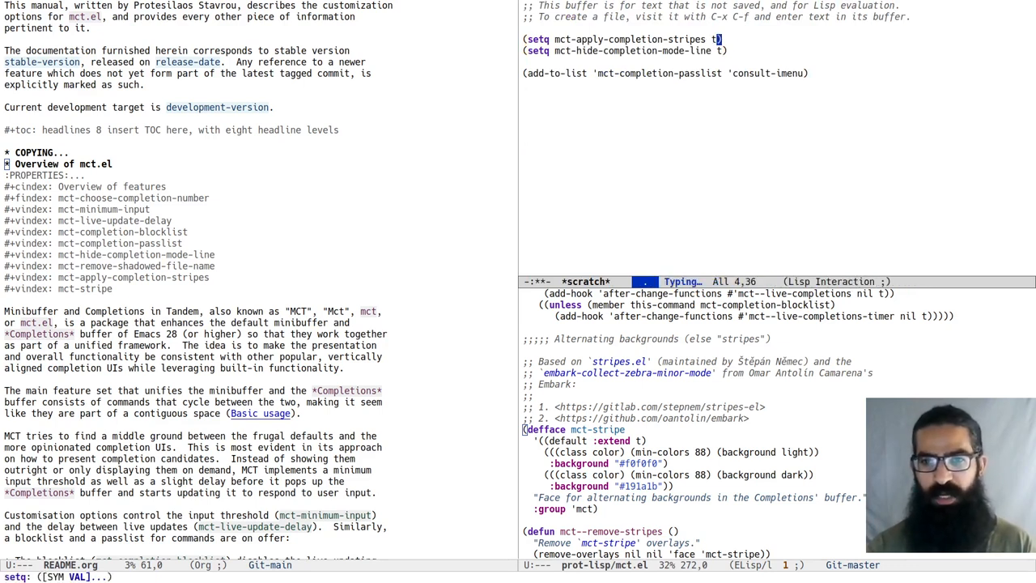
Close the scratch window and scroll the README down to the 'Other customisations' list.
key(C-M-x)
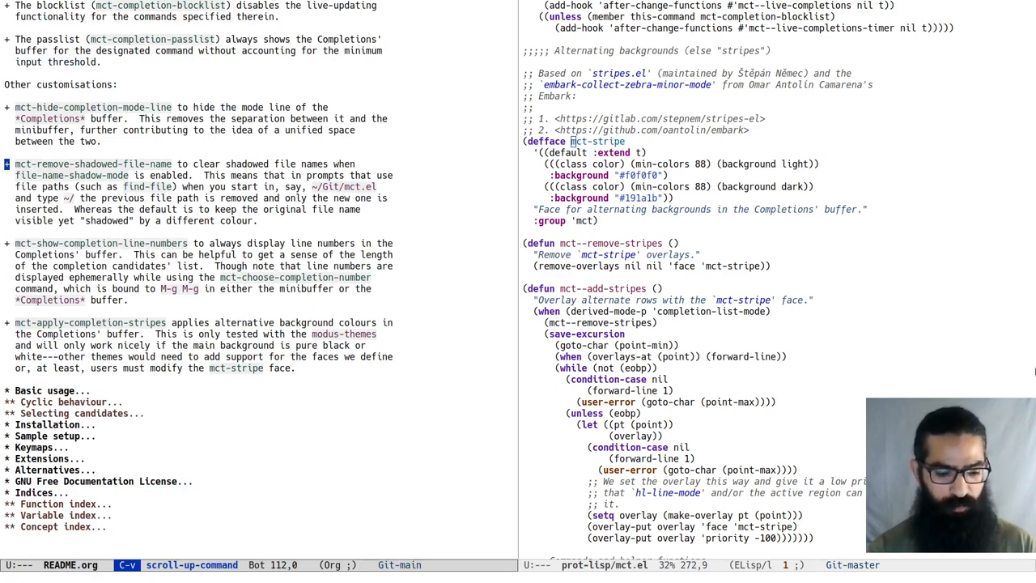
Narrow the headings with 'sa' and jump to the README's '* Sample setup' heading.
text(sa)
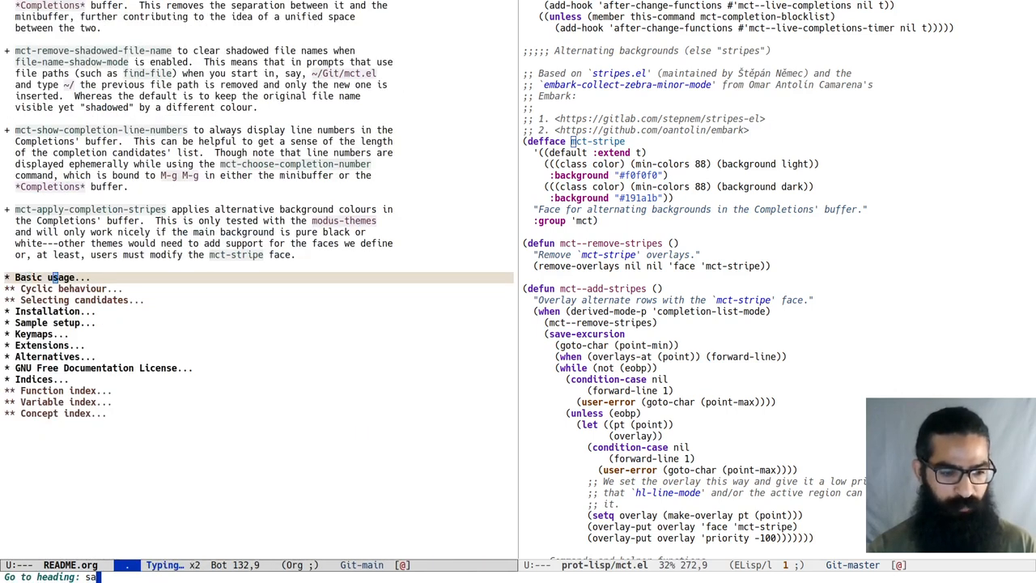
key(Return)
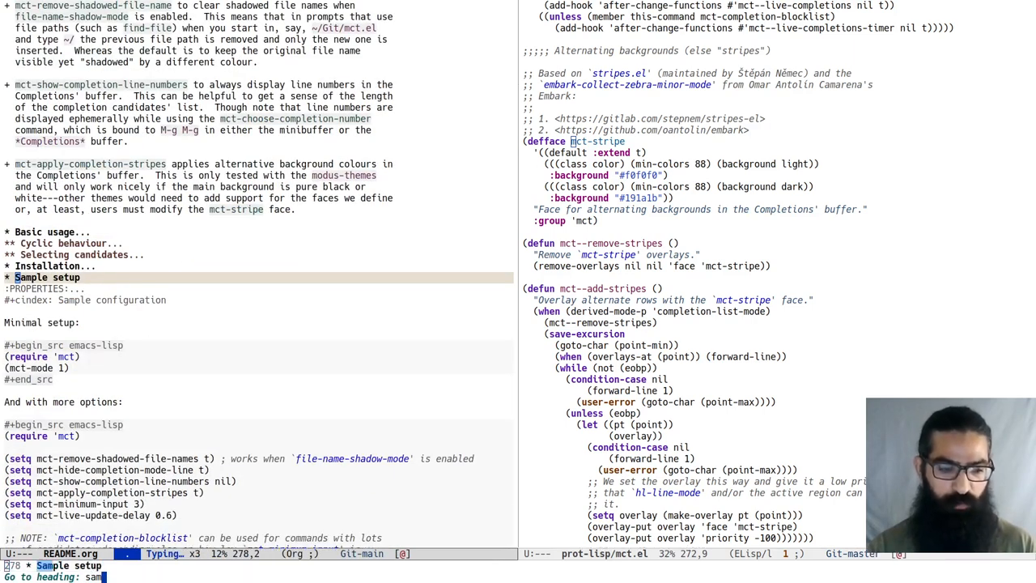
key(Enter)
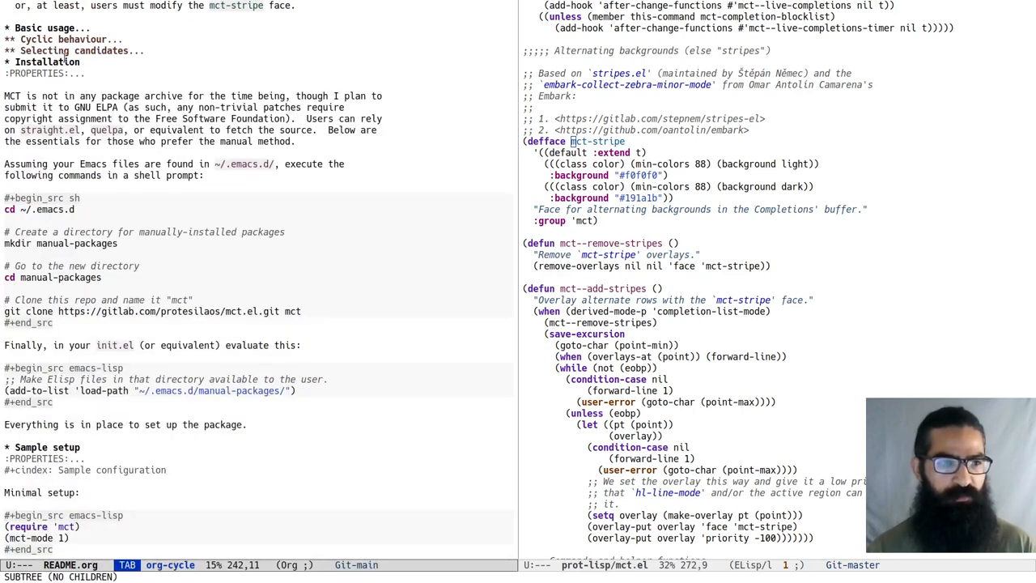
mouse_move(223, 176)
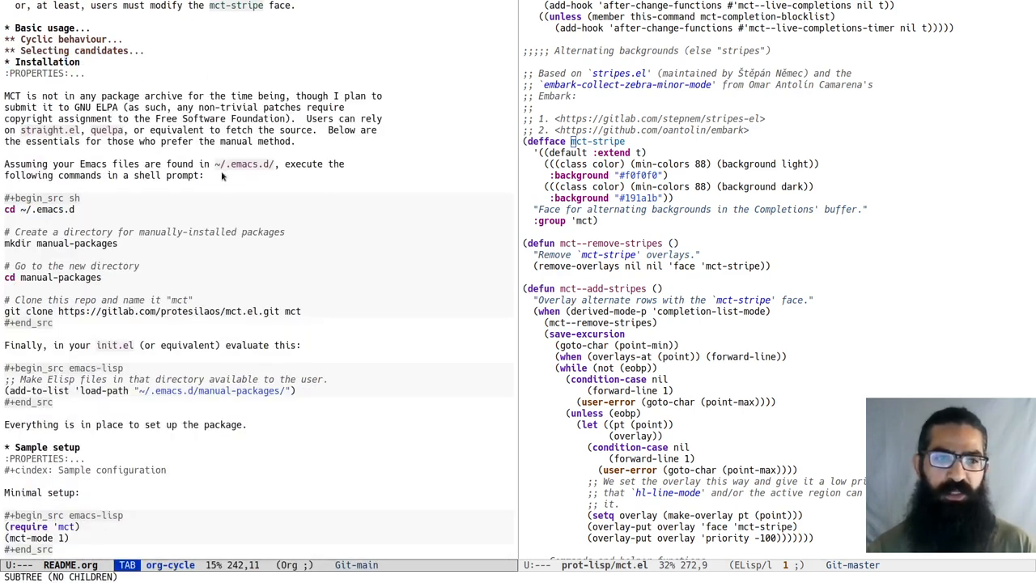
mouse_move(230, 182)
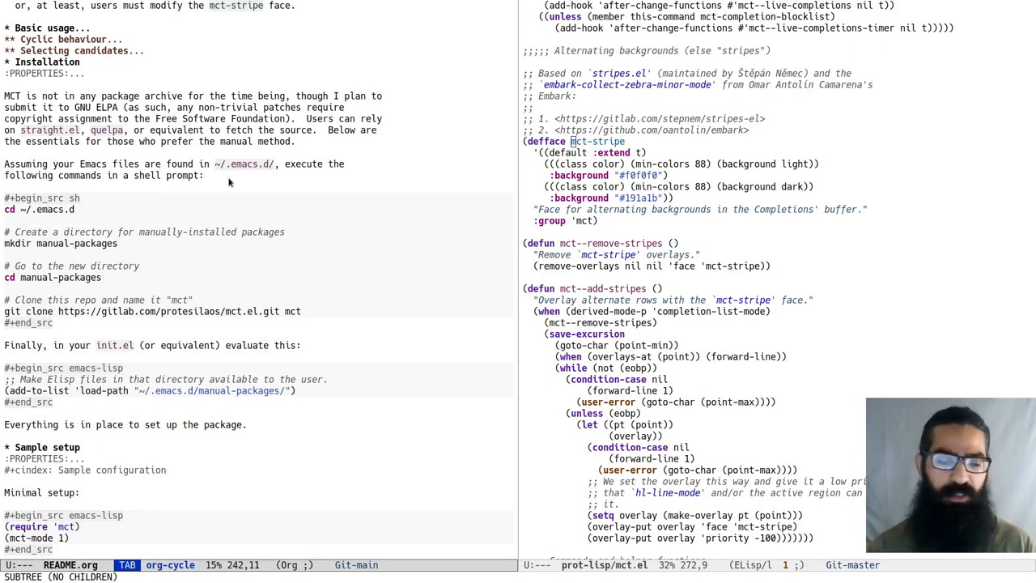
mouse_move(333, 315)
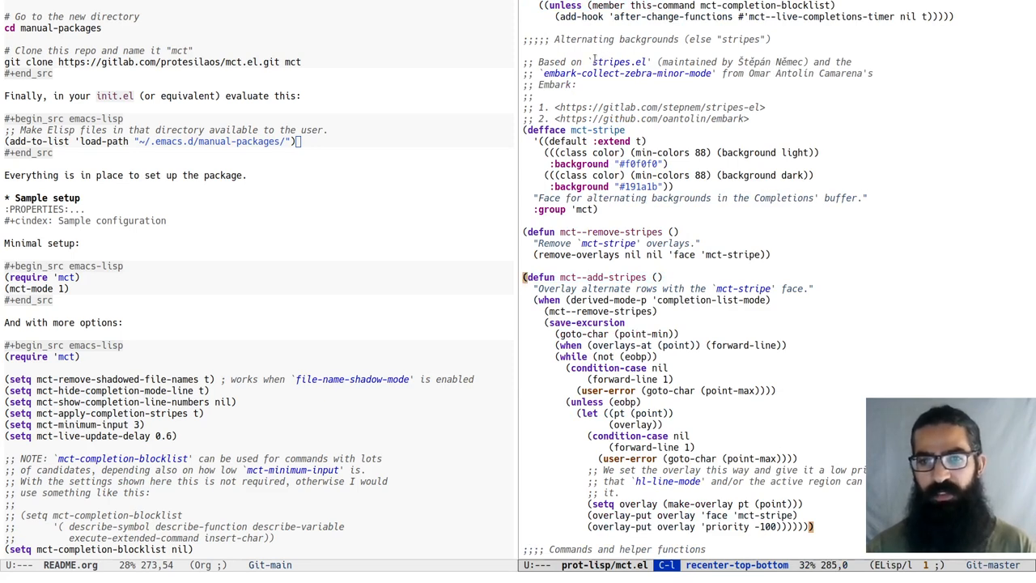
mouse_move(757, 103)
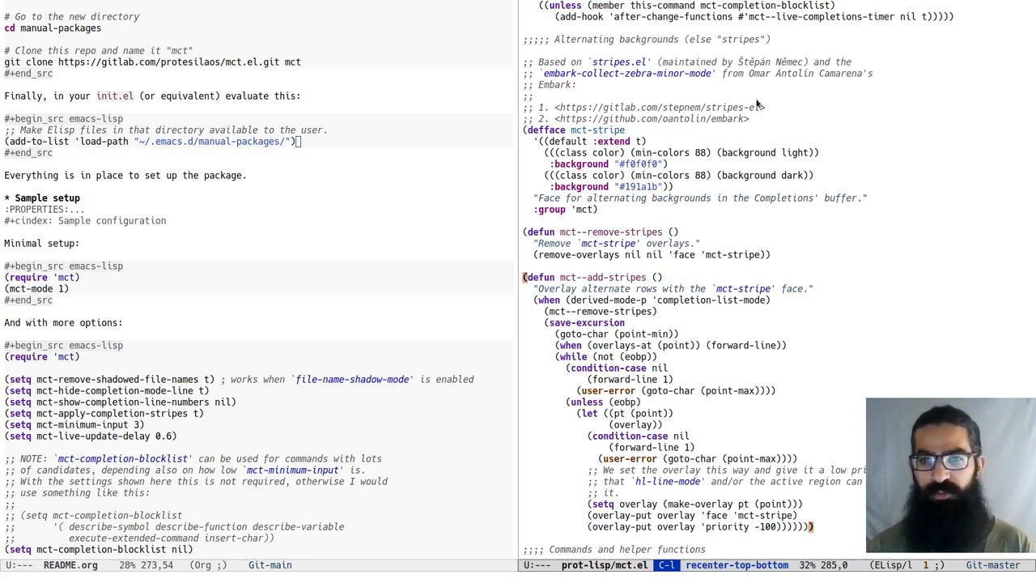
mouse_move(887, 84)
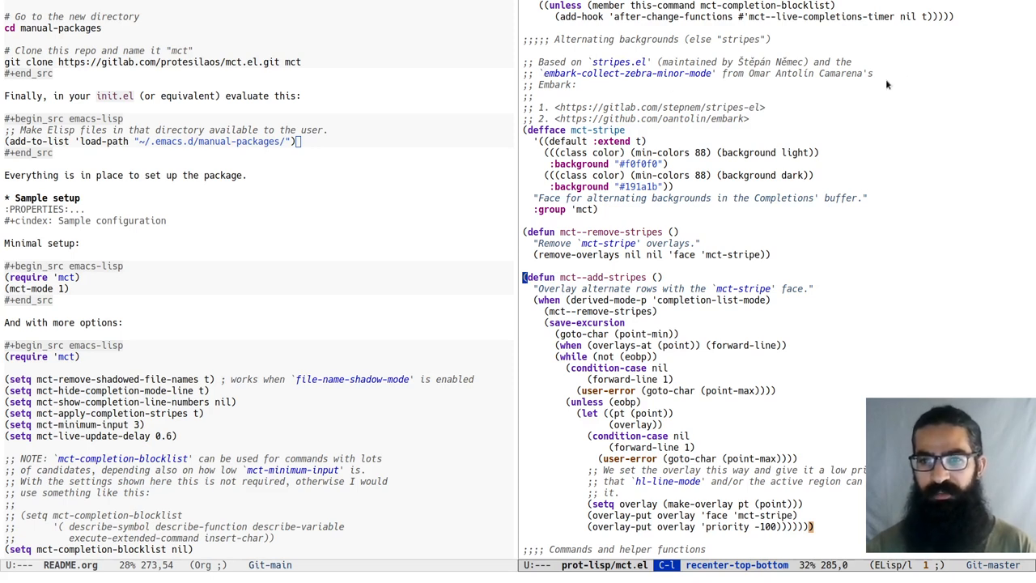
mouse_move(651, 90)
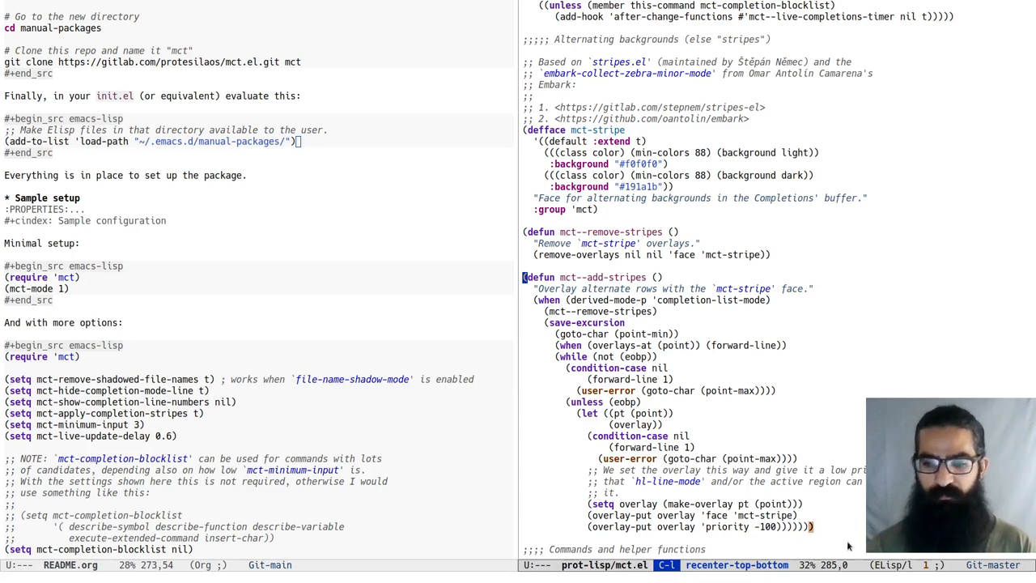
mouse_move(813, 508)
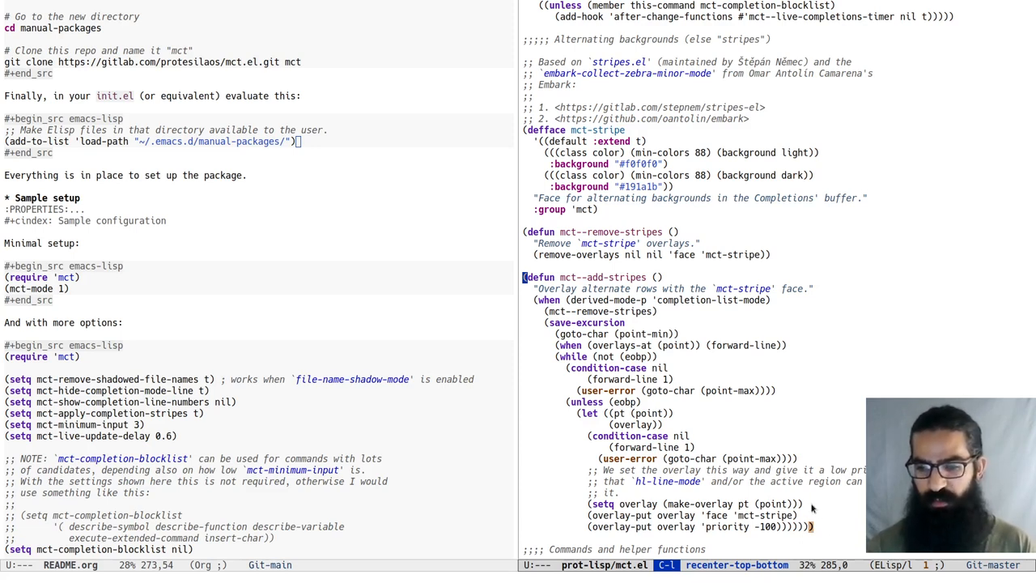
mouse_move(835, 505)
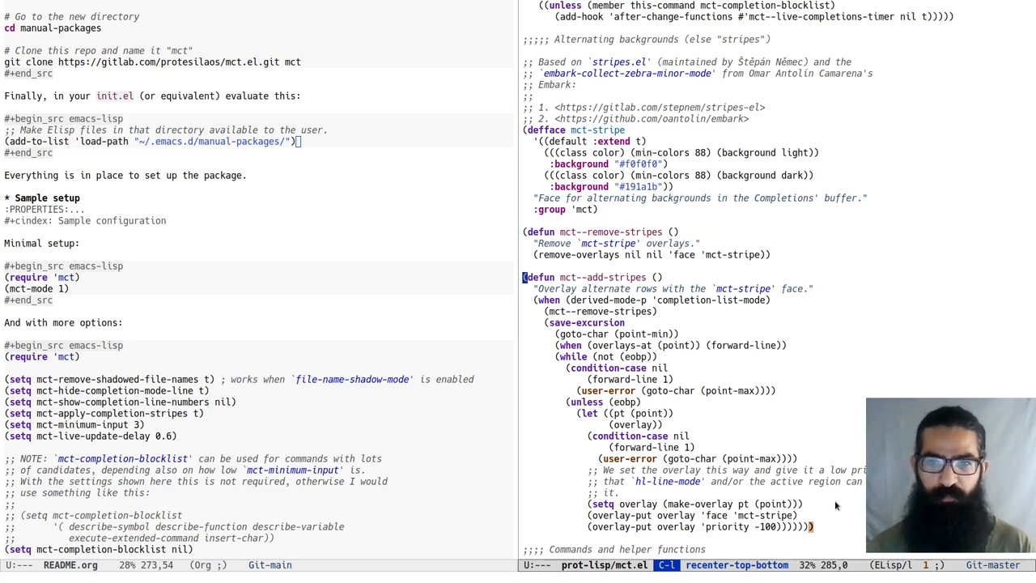
key(C-x 0)
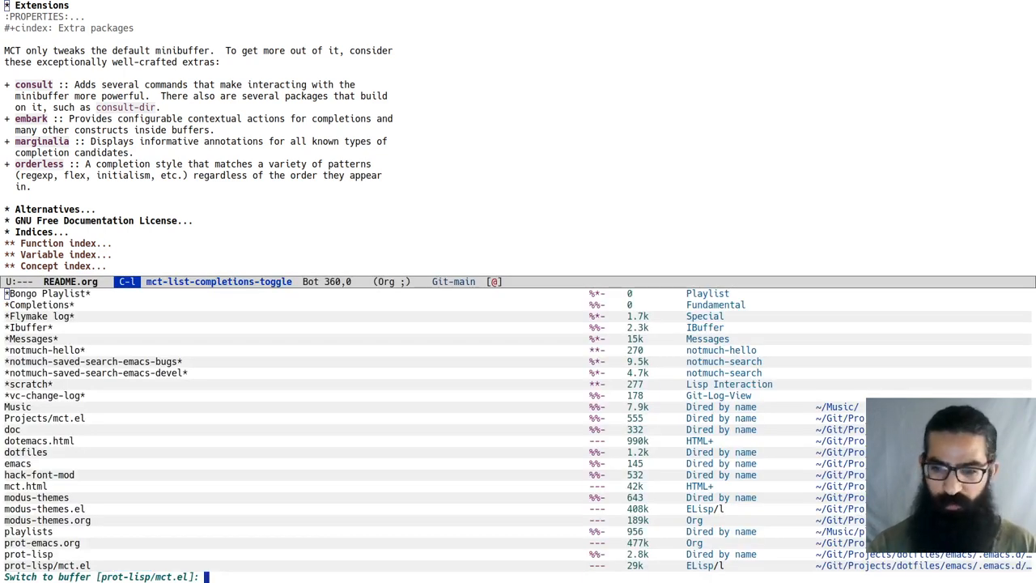
mouse_move(861, 258)
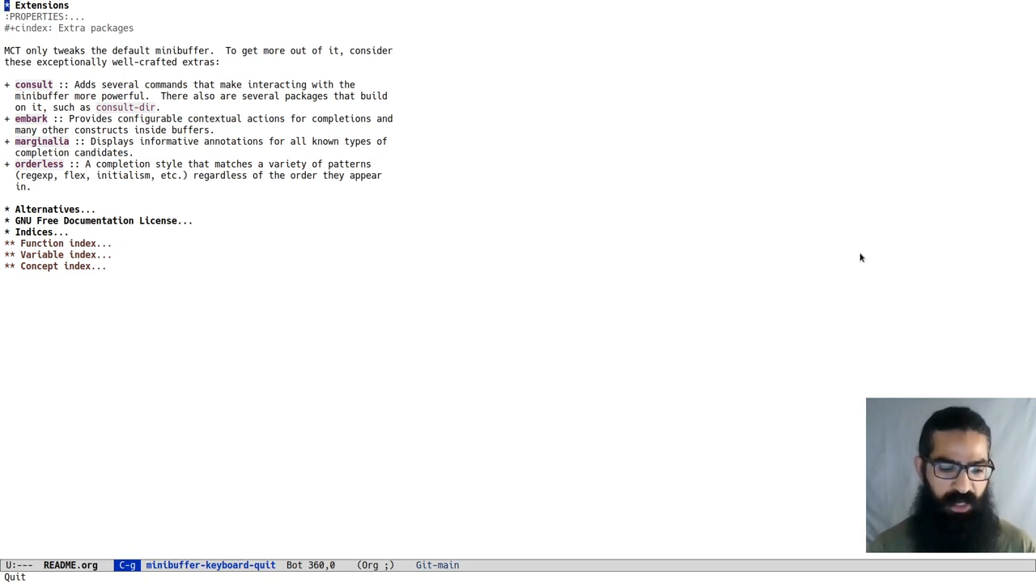
text(the)
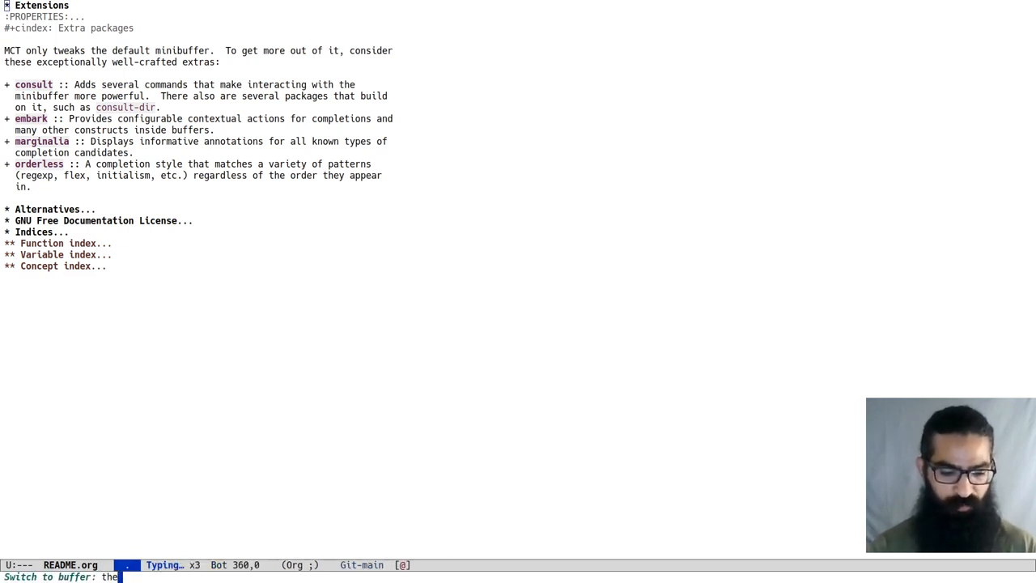
Complete 'mo' to modus-themes.el in the buffer prompt and switch to that buffer.
text(mo)
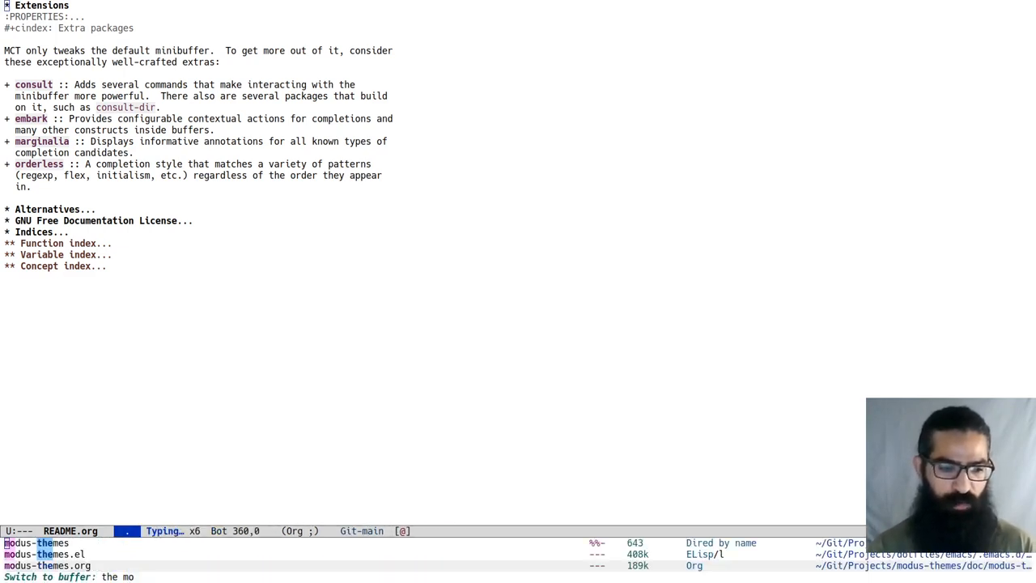
key(Tab)
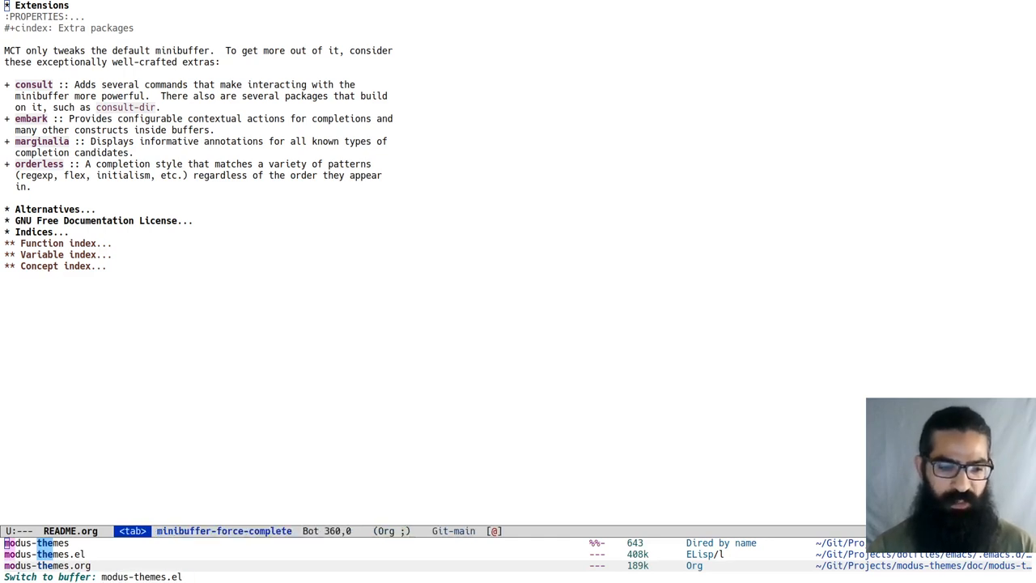
key(Return)
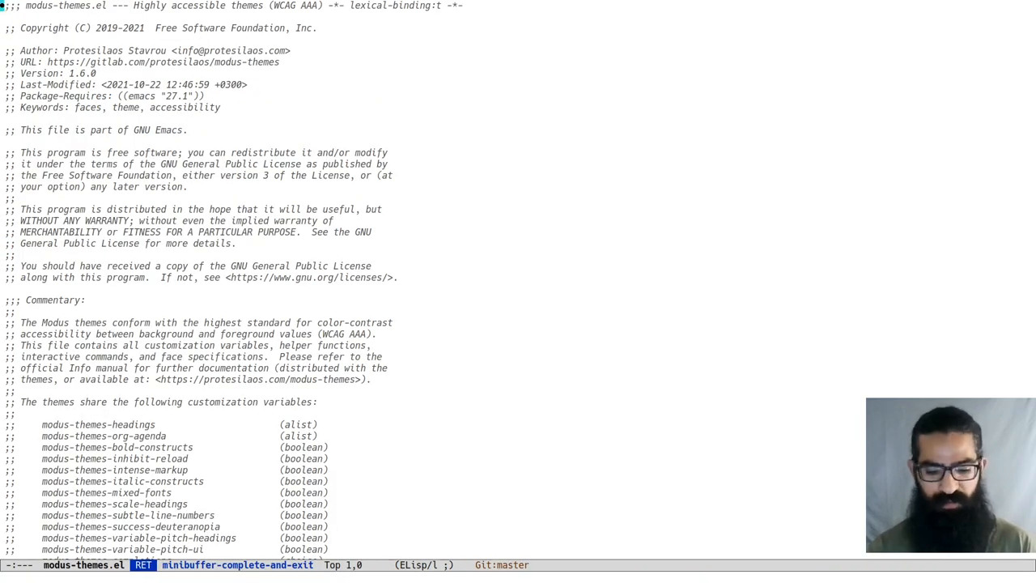
key(C-x C-p)
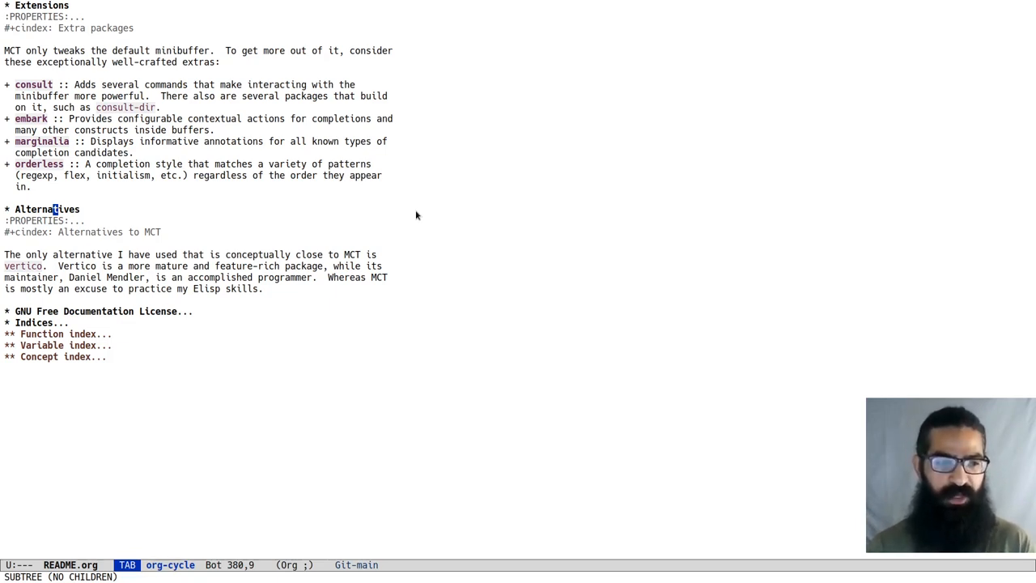
Collapse README.org to its top-level headings and return to the top of the file.
key(shift+Tab)
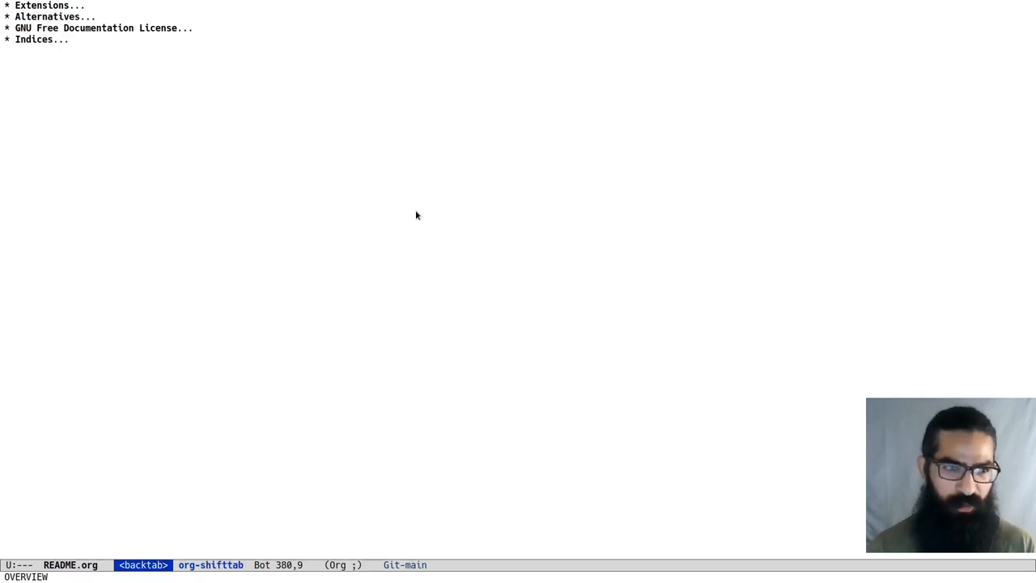
key(M-<)
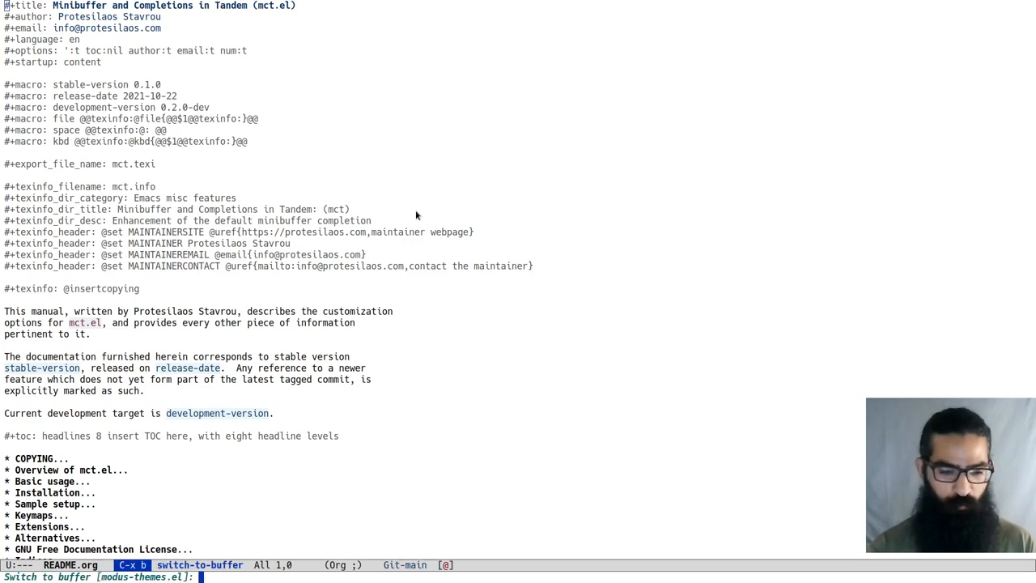
Create a markdown-mode scratch buffer in a right-hand pane beside README.org.
key(tab)
text(me)
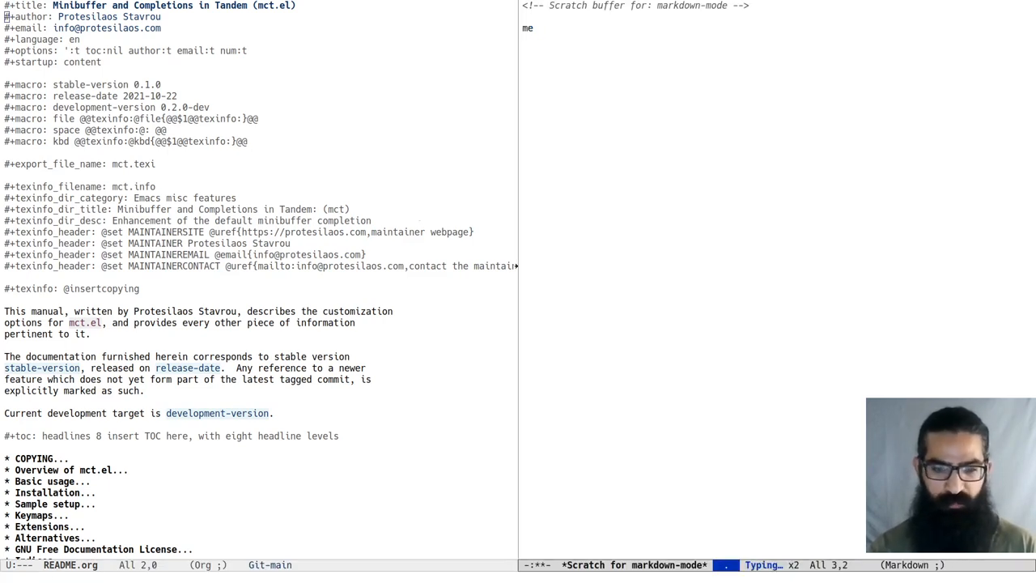
Enter the gitlab.com/protesilaos/mct link, duplicate it and change the copy to github.
text(https://gitlab.com/protesilaos/)
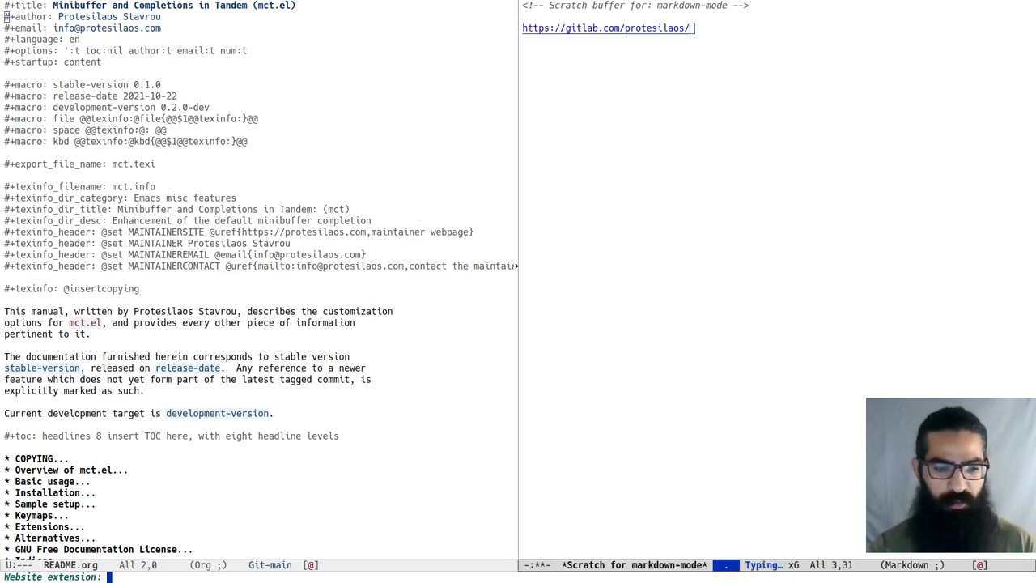
text(mct)
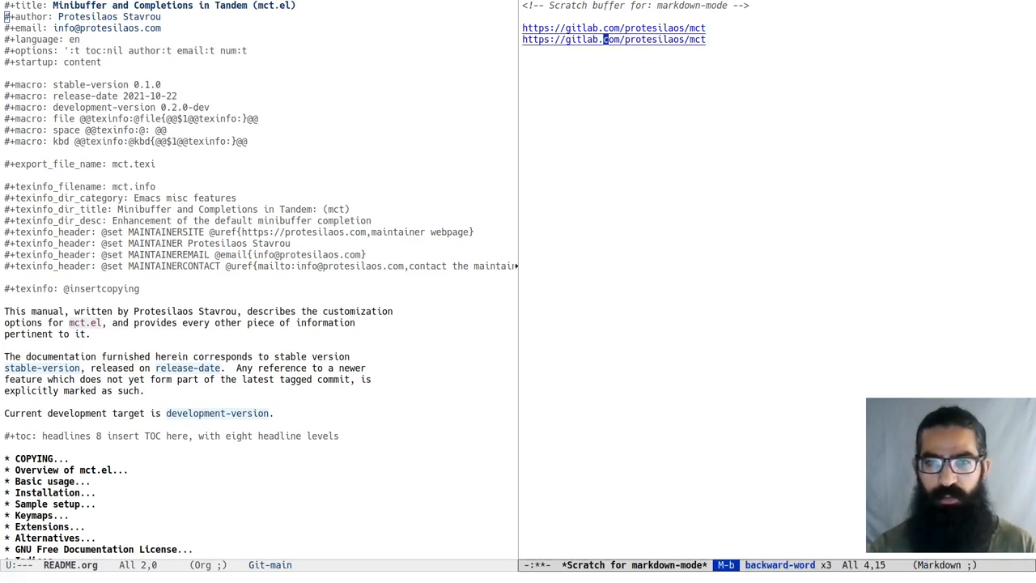
key(Delete)
text(hu)
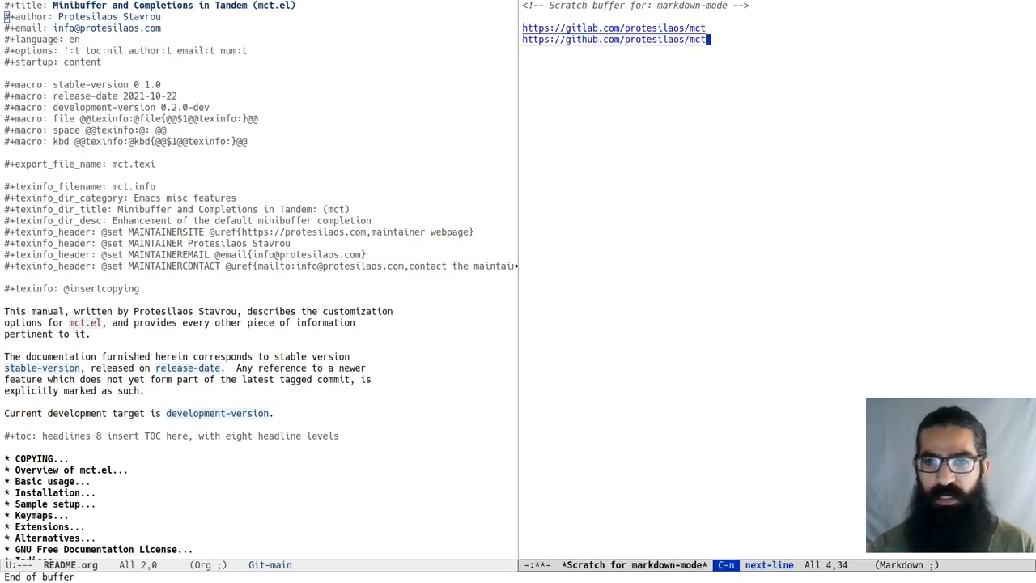
text(me)
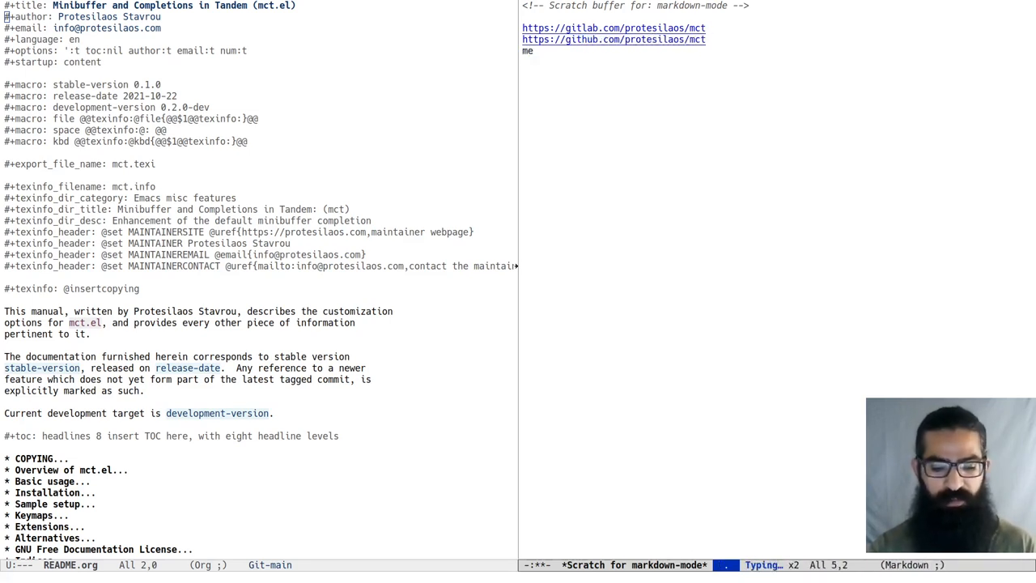
text(https://protesilaos.com/)
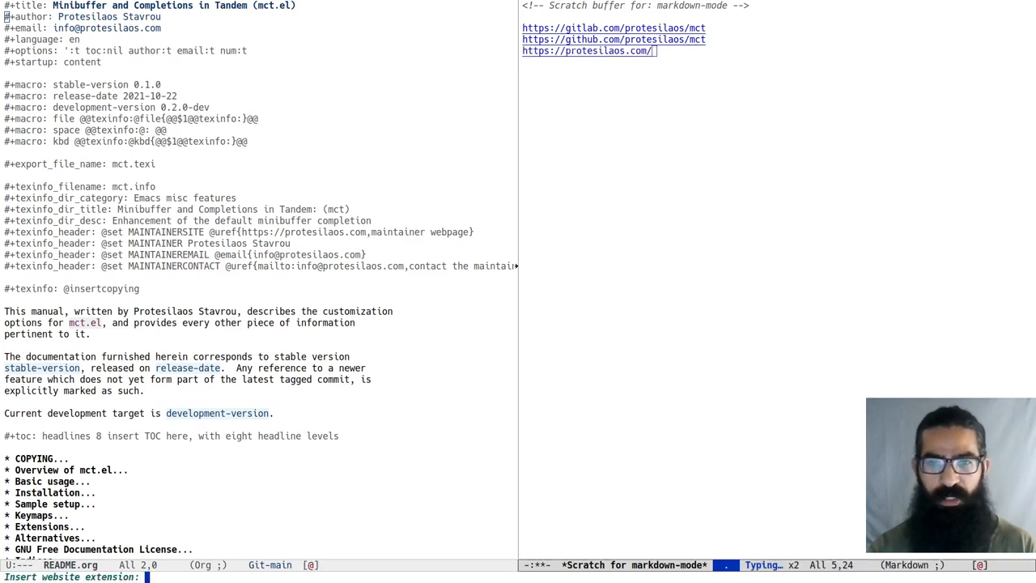
text(emacs/)
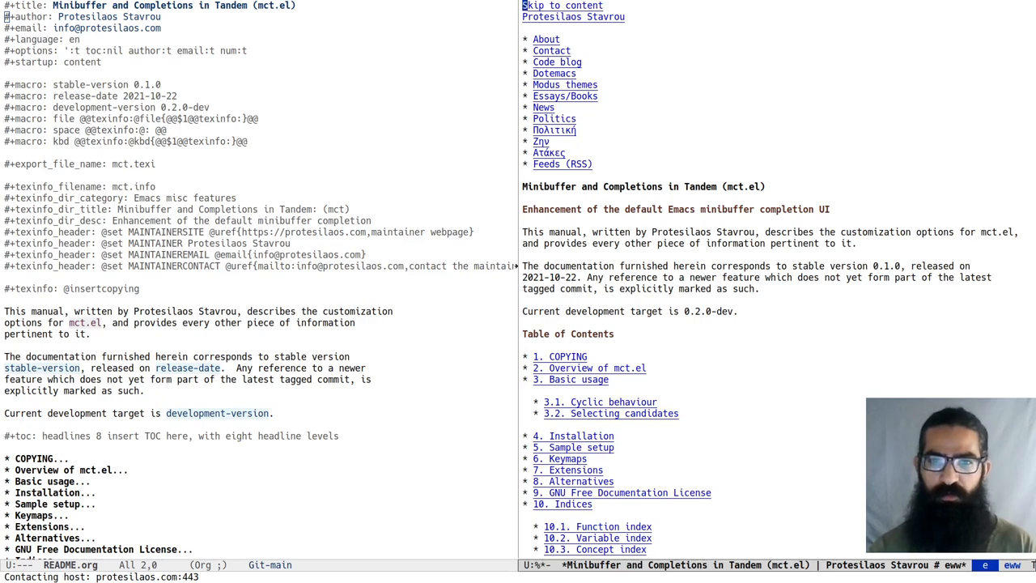
Scroll the eww-rendered mct manual down to its COPYING and Overview sections.
scroll(down, 3)
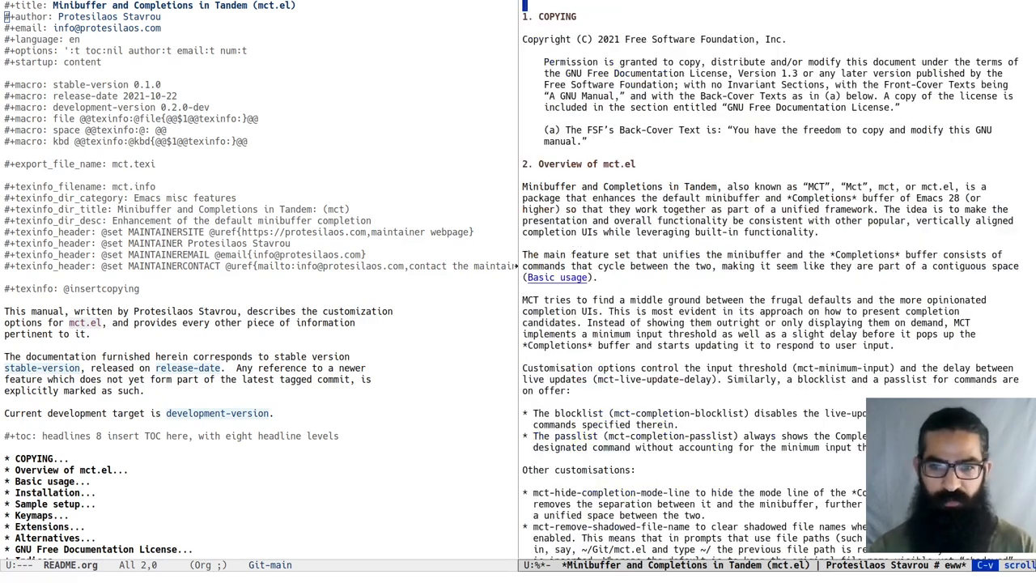